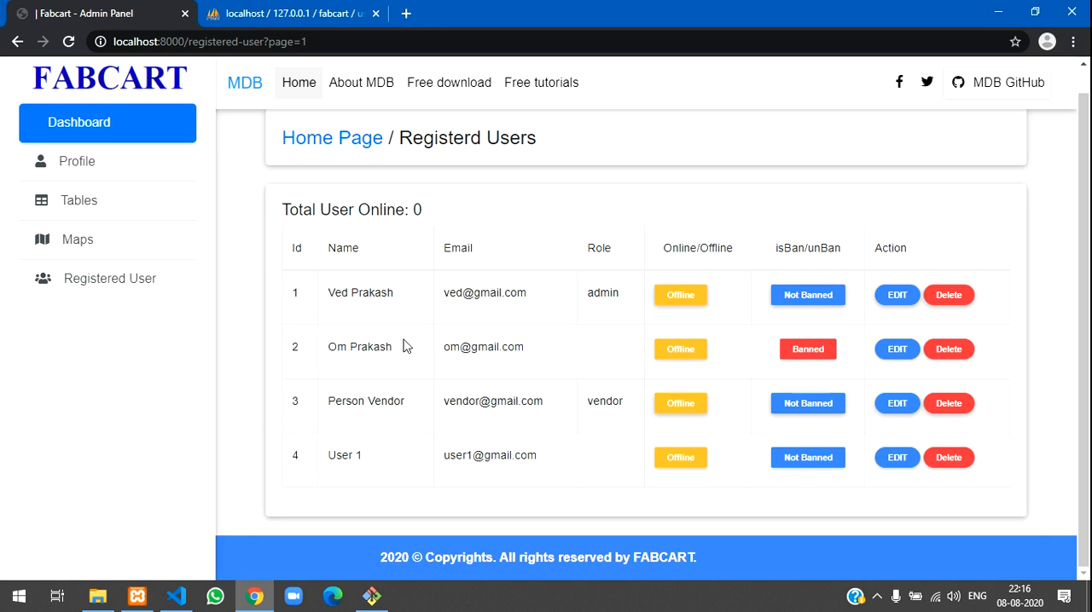
pyautogui.moveTo(317, 510)
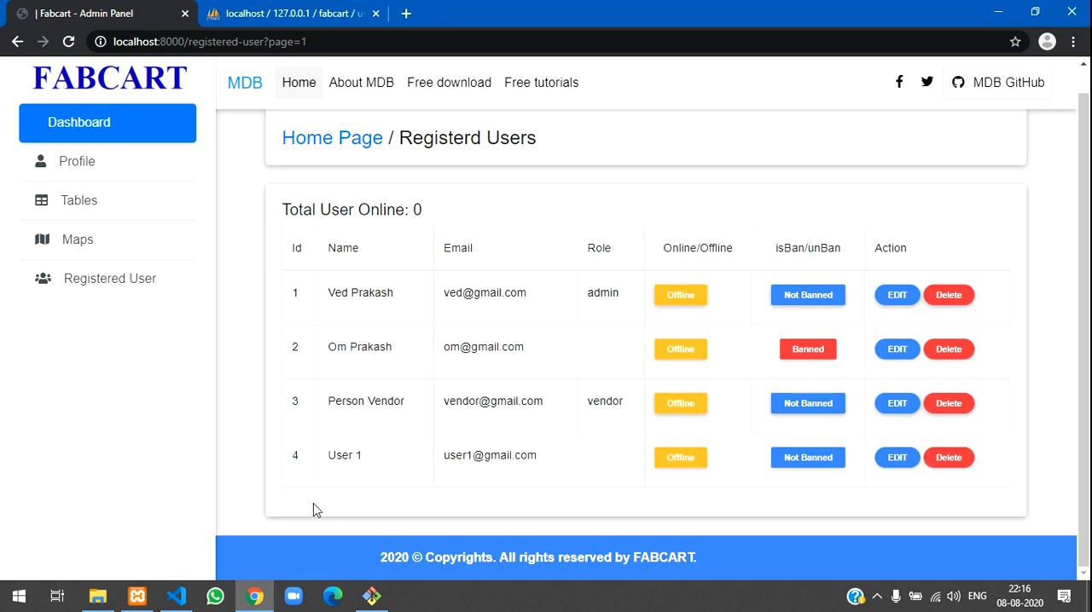
pyautogui.moveTo(379, 457)
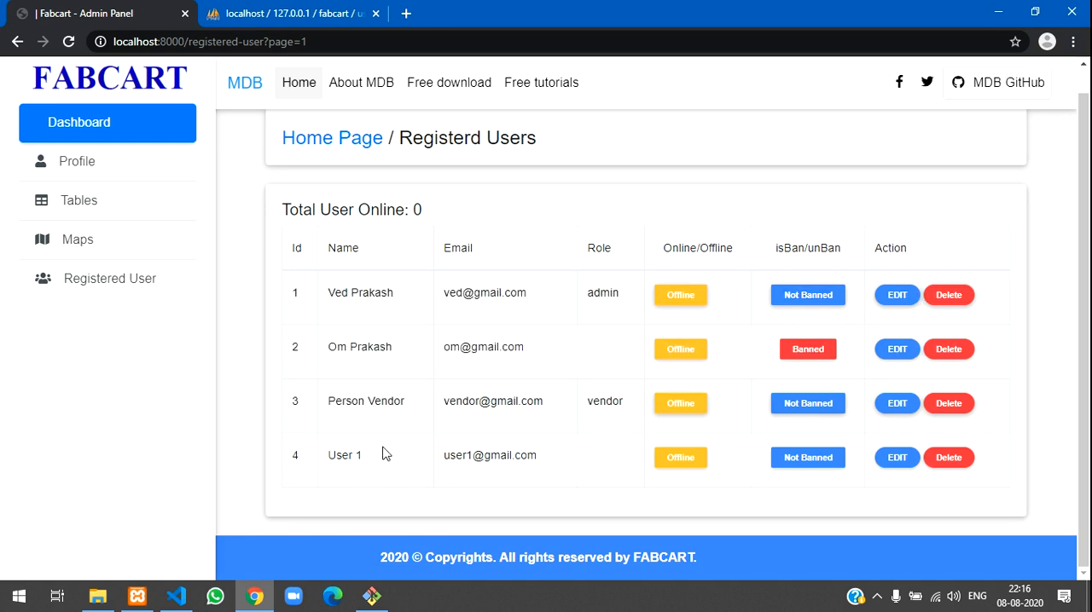
pyautogui.moveTo(402, 442)
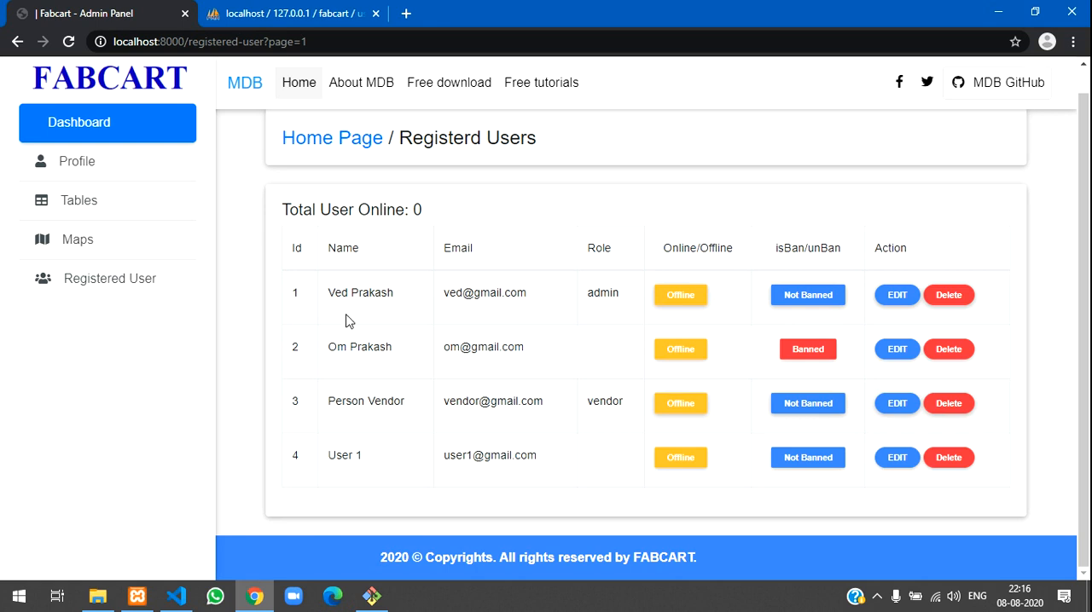
pyautogui.moveTo(378, 461)
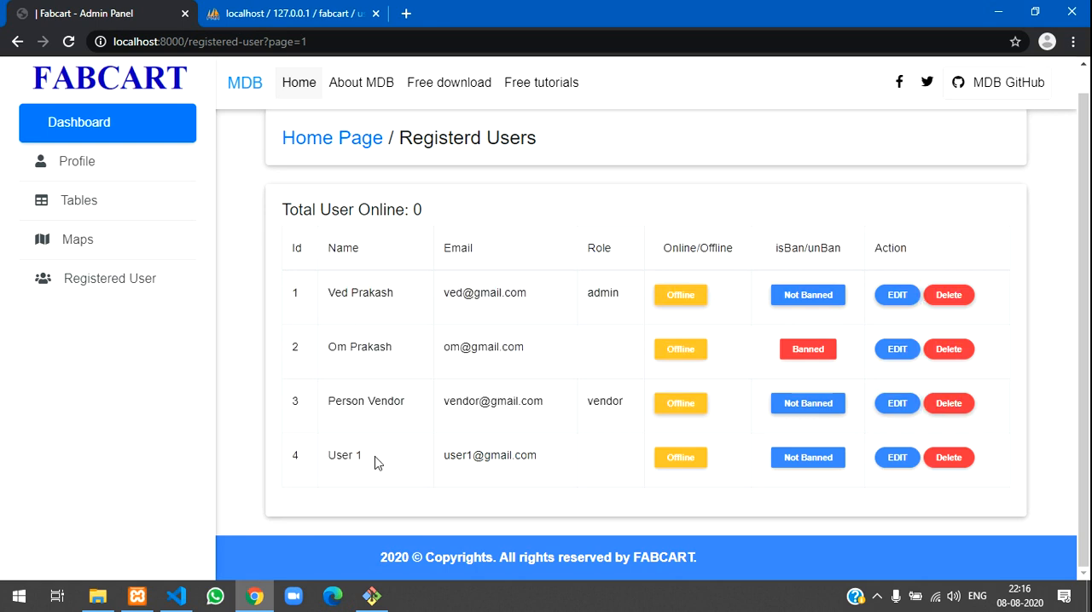
pyautogui.moveTo(285, 296)
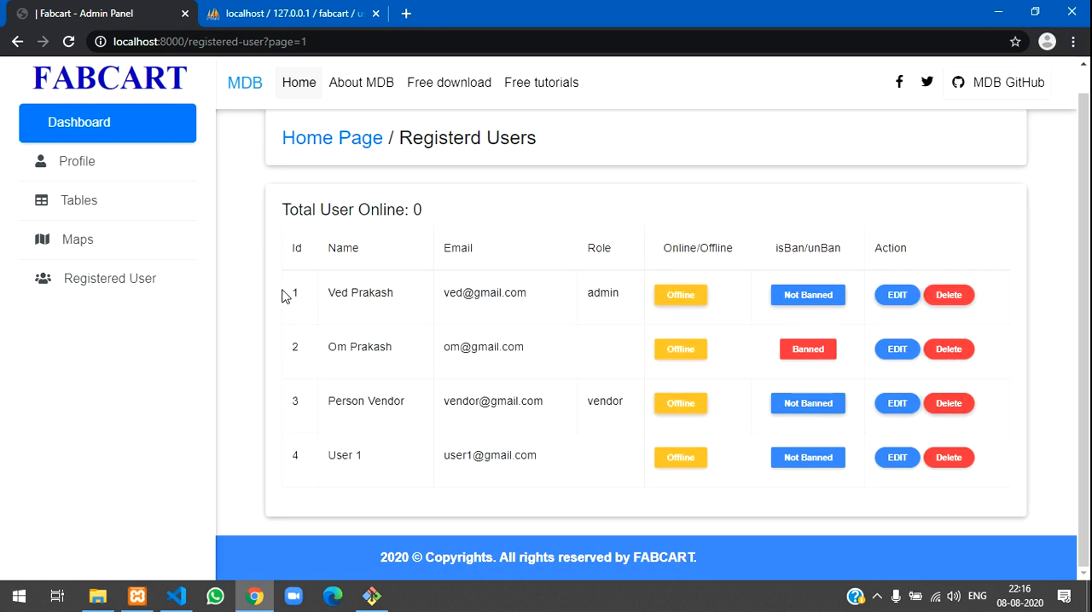
pyautogui.moveTo(316, 359)
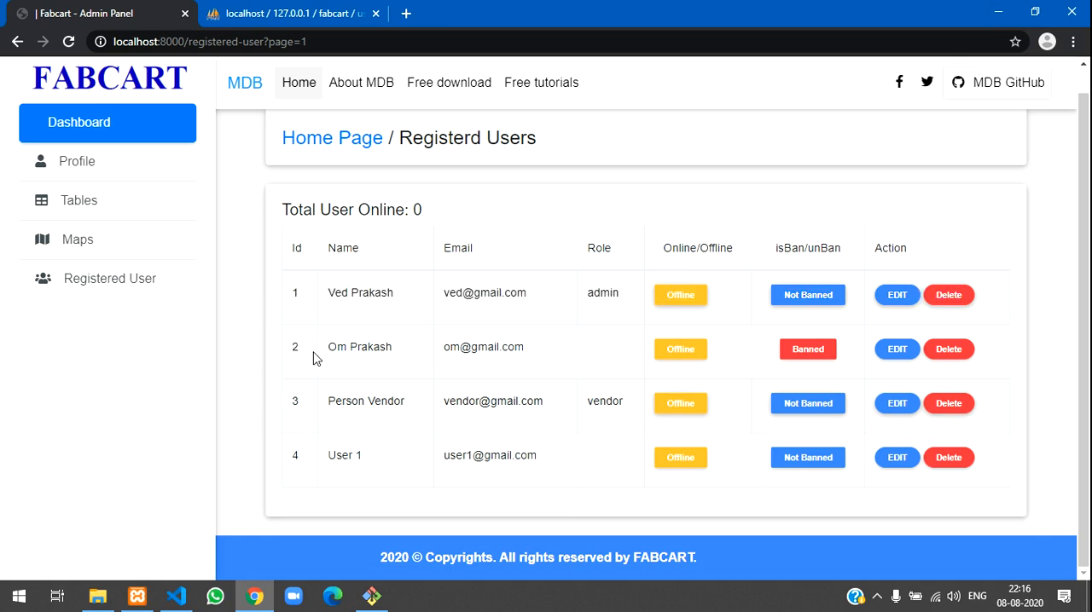
pyautogui.moveTo(547, 286)
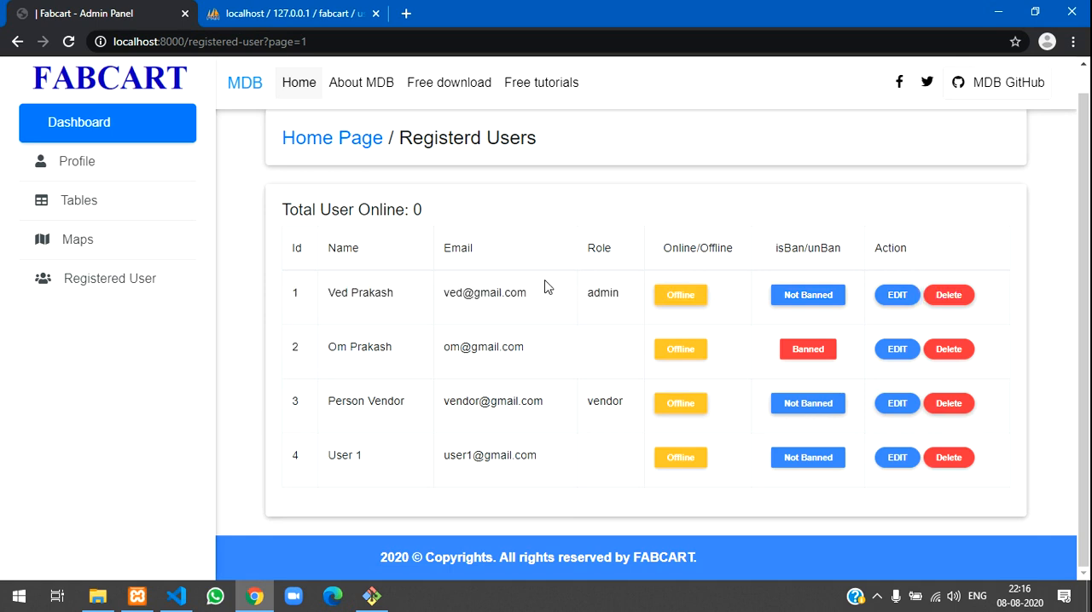
pyautogui.moveTo(491, 384)
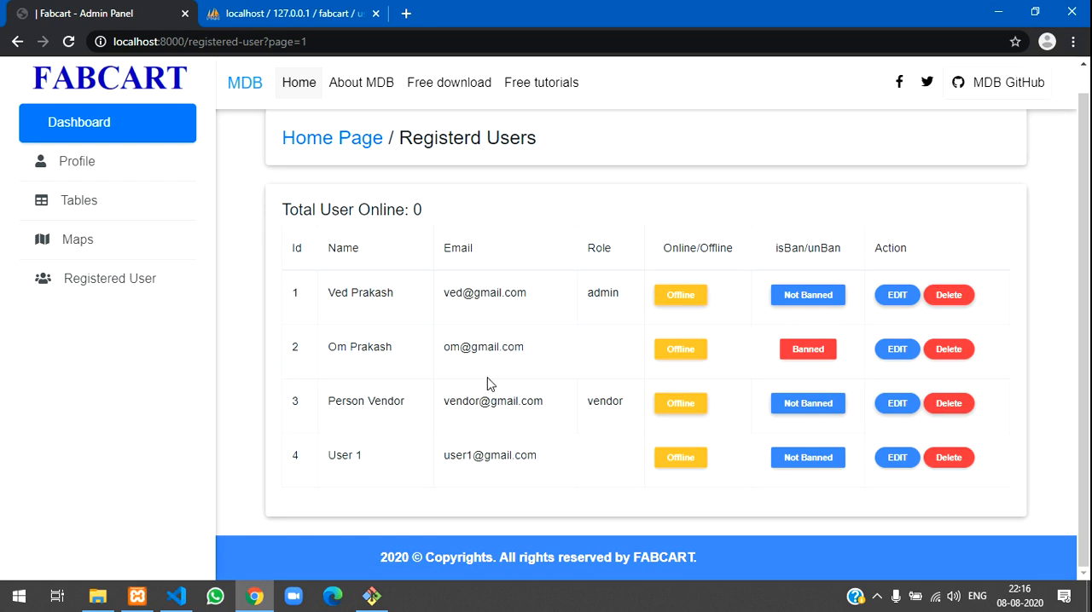
pyautogui.moveTo(335, 421)
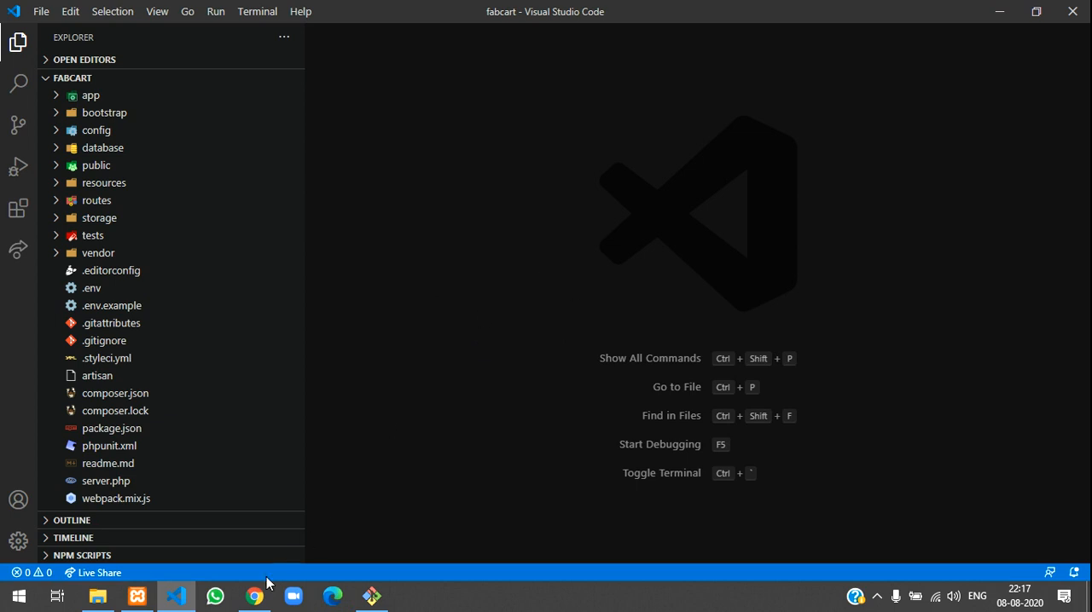
# - Open resources/views/admin/users/index.blade.php and place the cursor just before the closing table tag
pyautogui.click(254, 596)
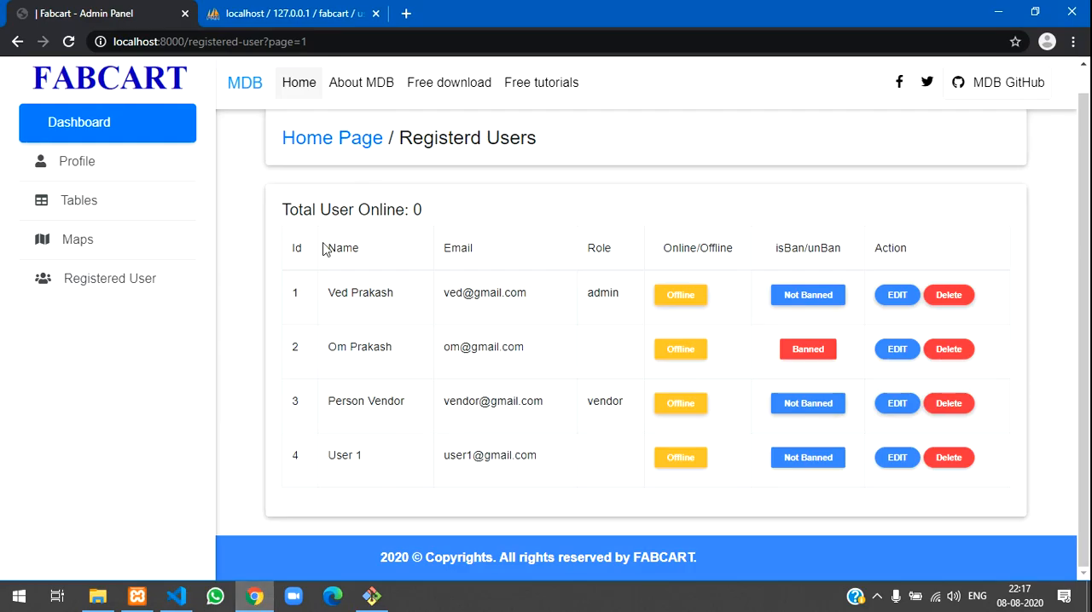
pyautogui.moveTo(489, 201)
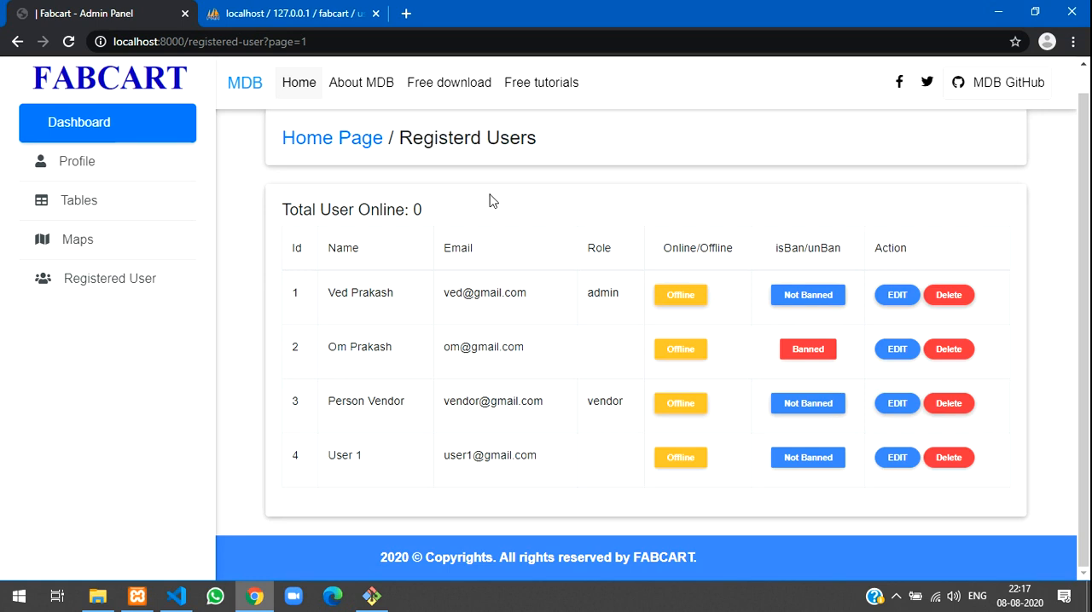
pyautogui.click(174, 596)
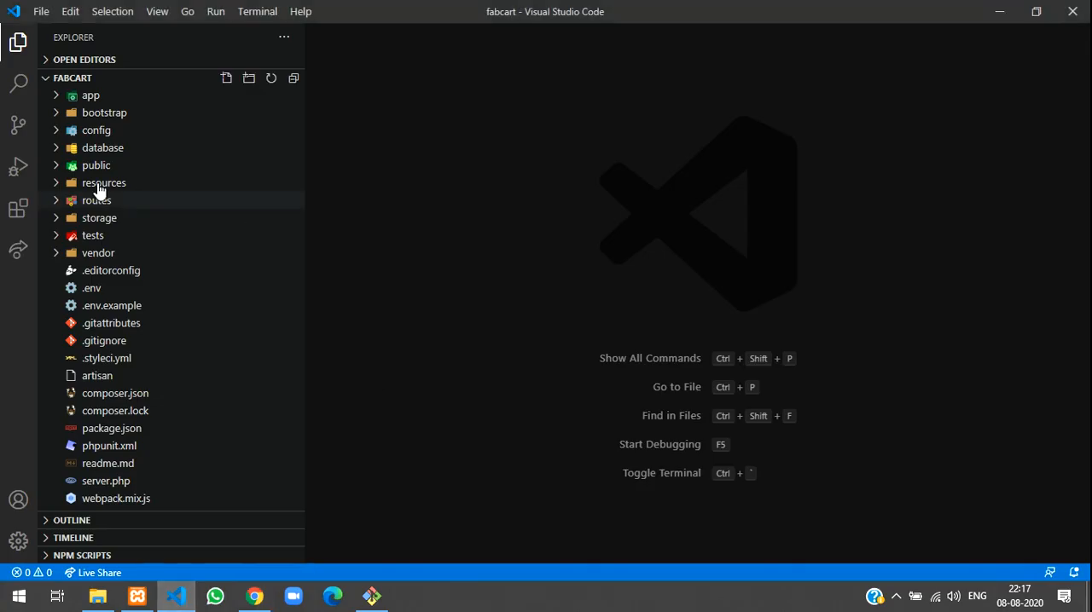
pyautogui.click(103, 183)
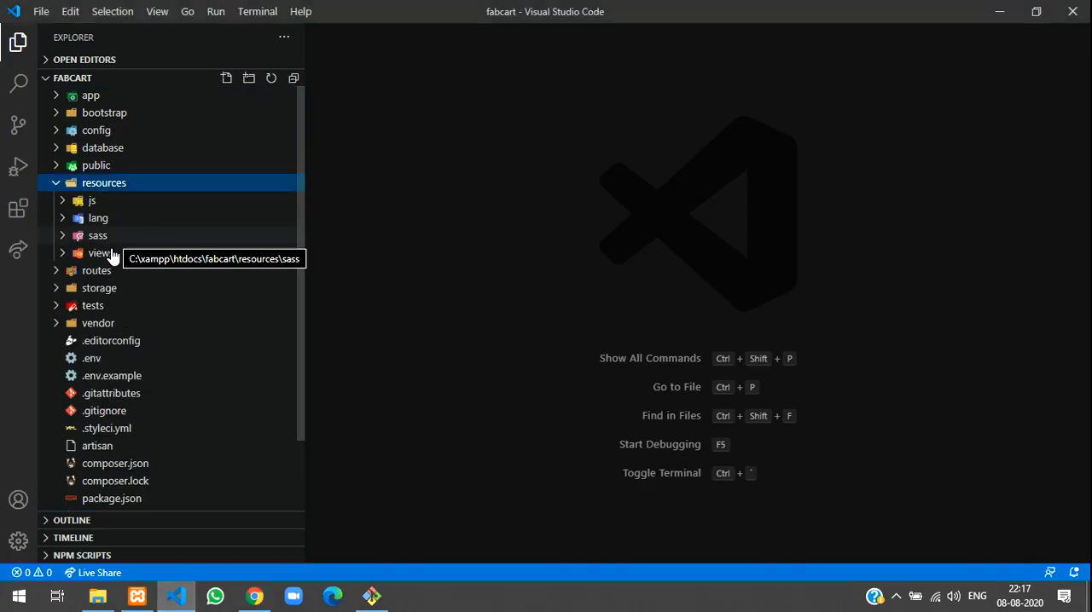
pyautogui.click(101, 252)
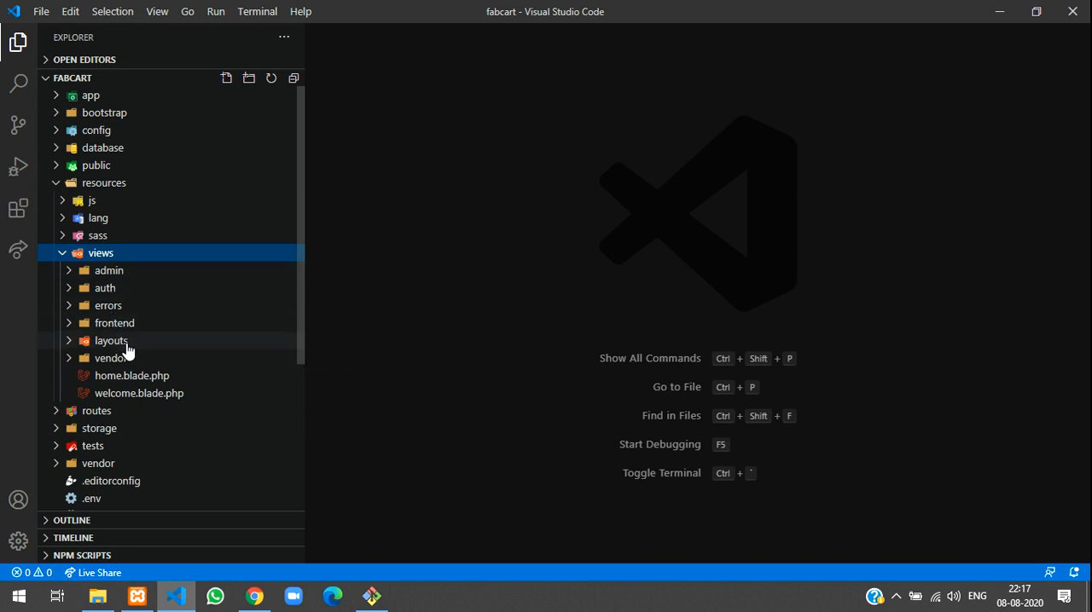
pyautogui.click(109, 270)
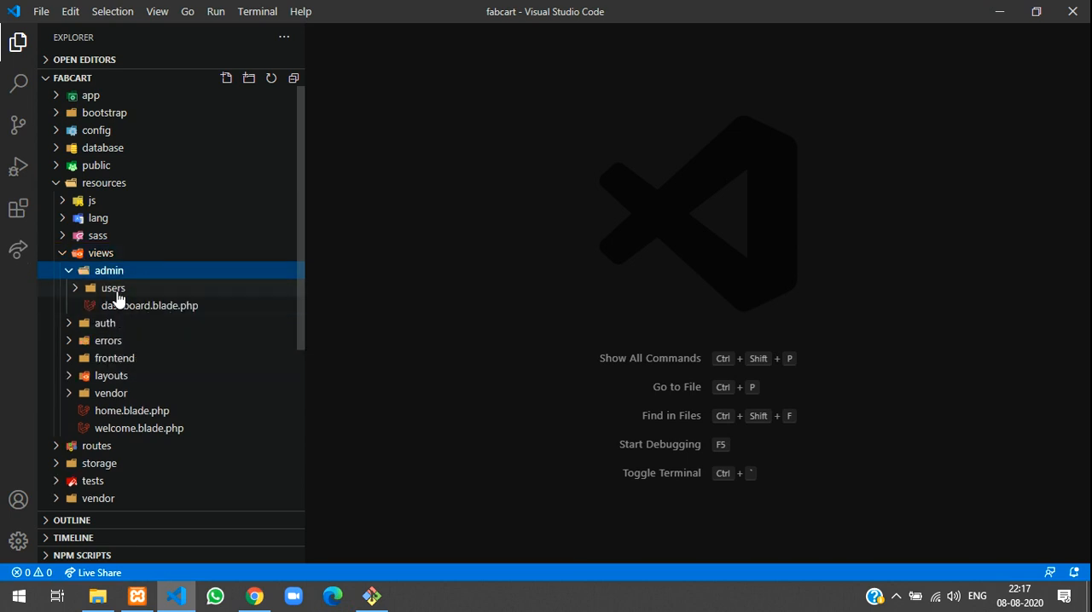
pyautogui.click(113, 287)
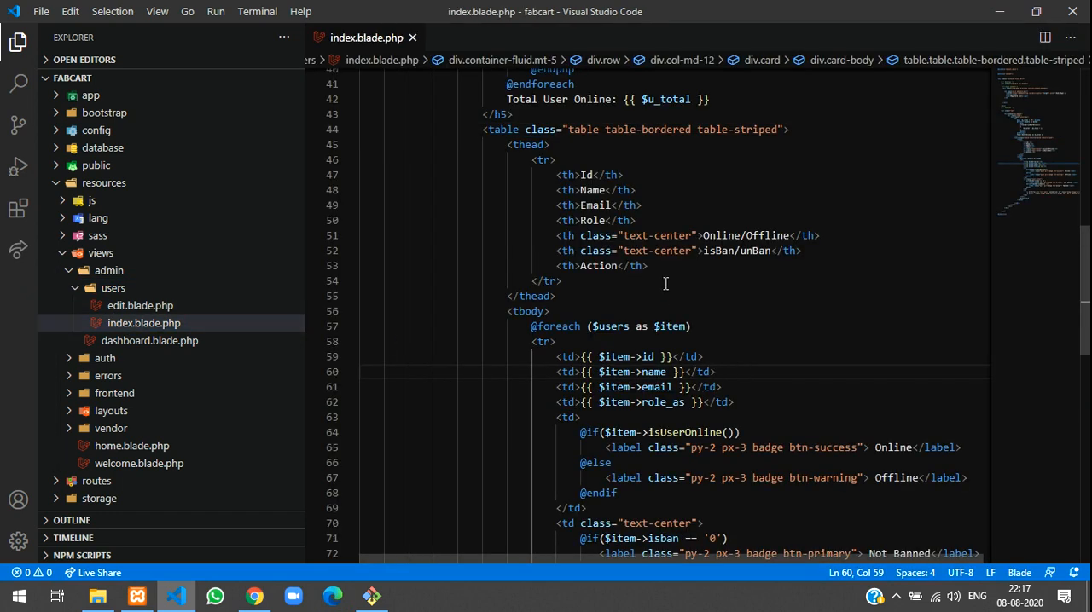
pyautogui.scroll(-3)
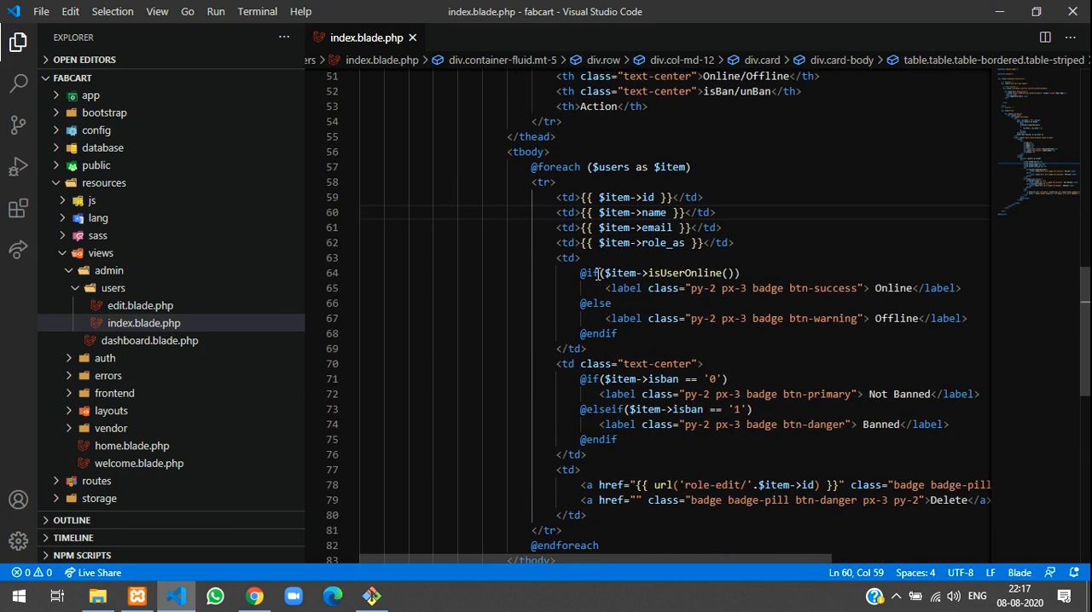
pyautogui.scroll(-3)
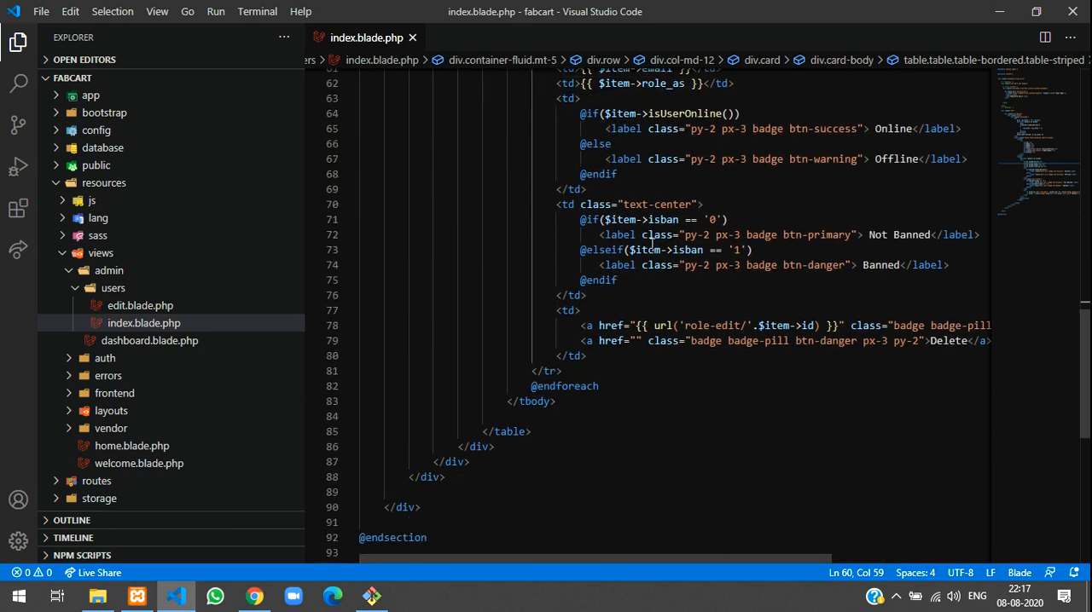
pyautogui.click(553, 415)
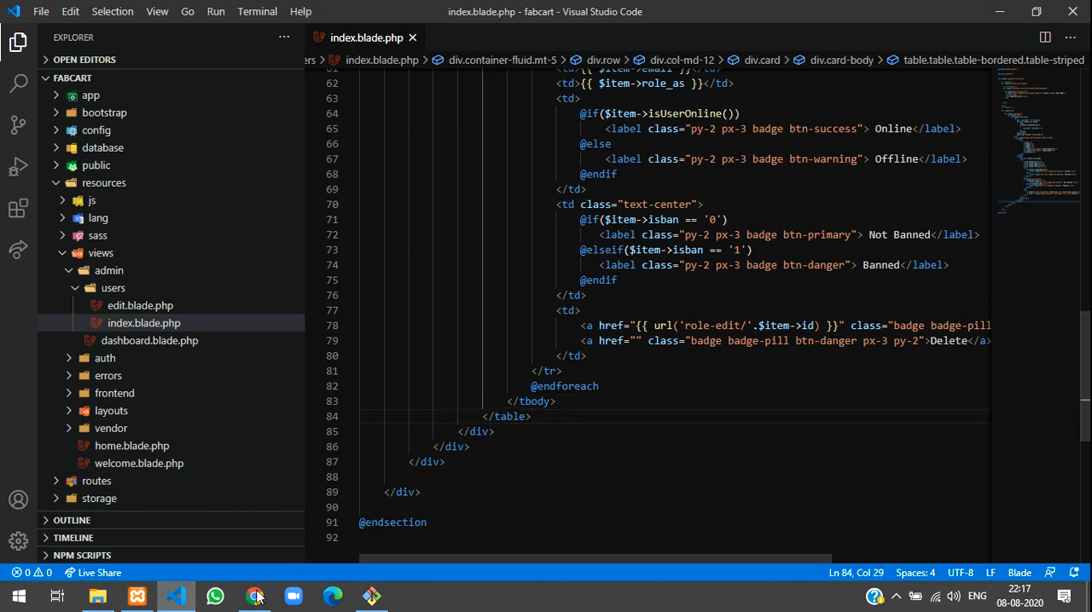
# - Load localhost:8000/registered-user in Chrome, then bring up routes/web.php in VS Code
pyautogui.click(255, 595)
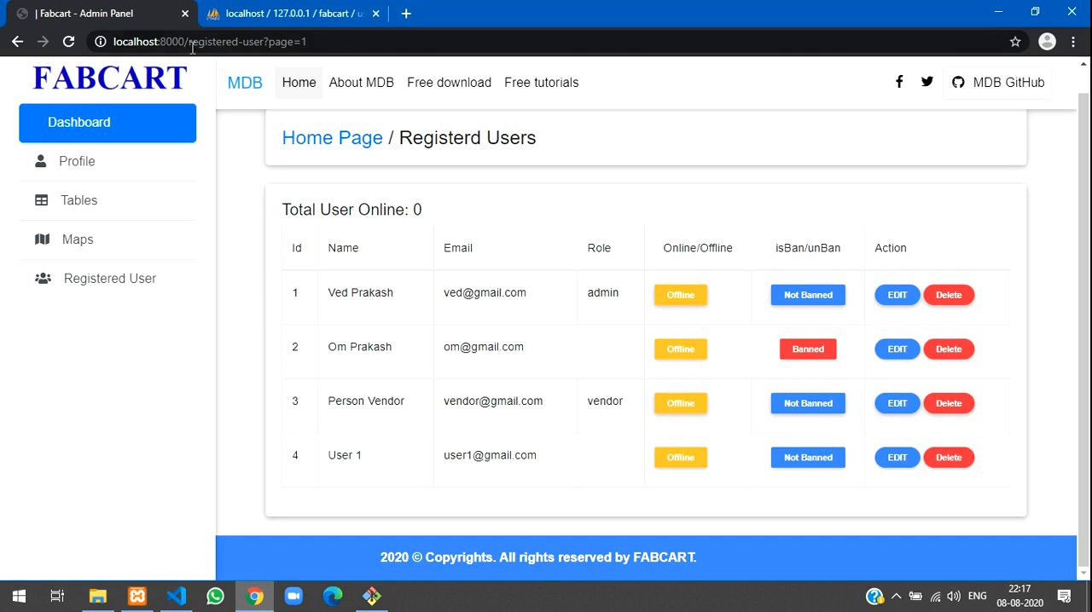
pyautogui.doubleClick(225, 41)
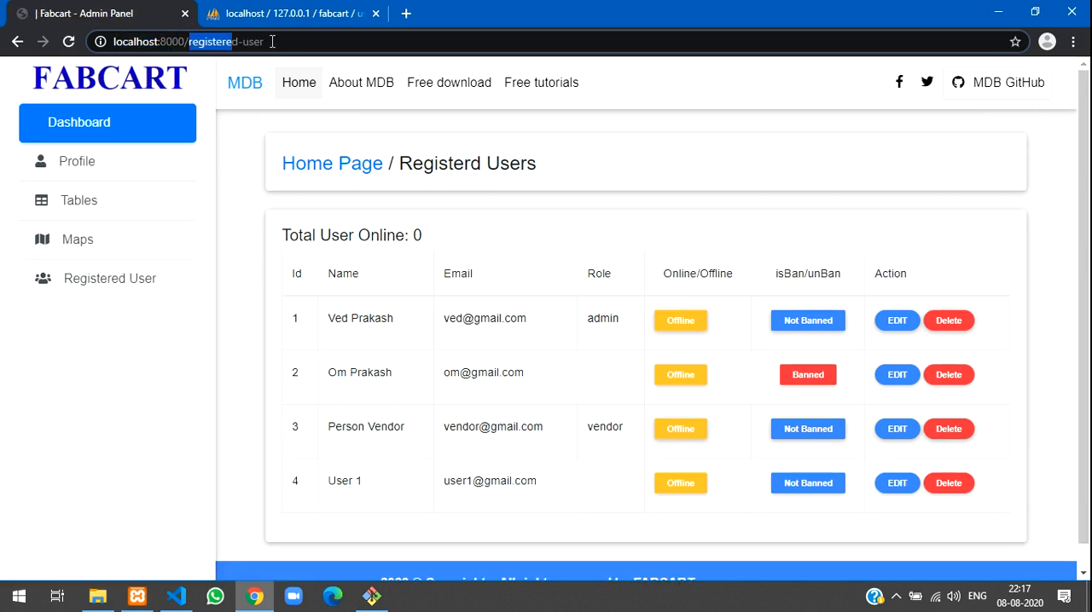
pyautogui.click(175, 595)
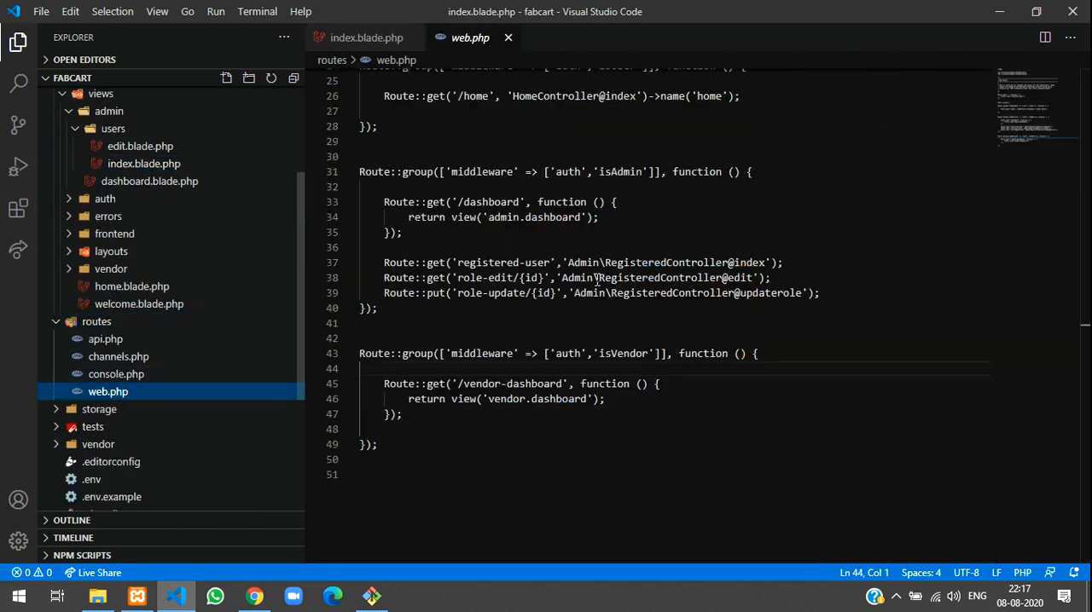
# - Ctrl+click the RegisteredController@index route target to open RegisteredController.php
pyautogui.click(644, 278)
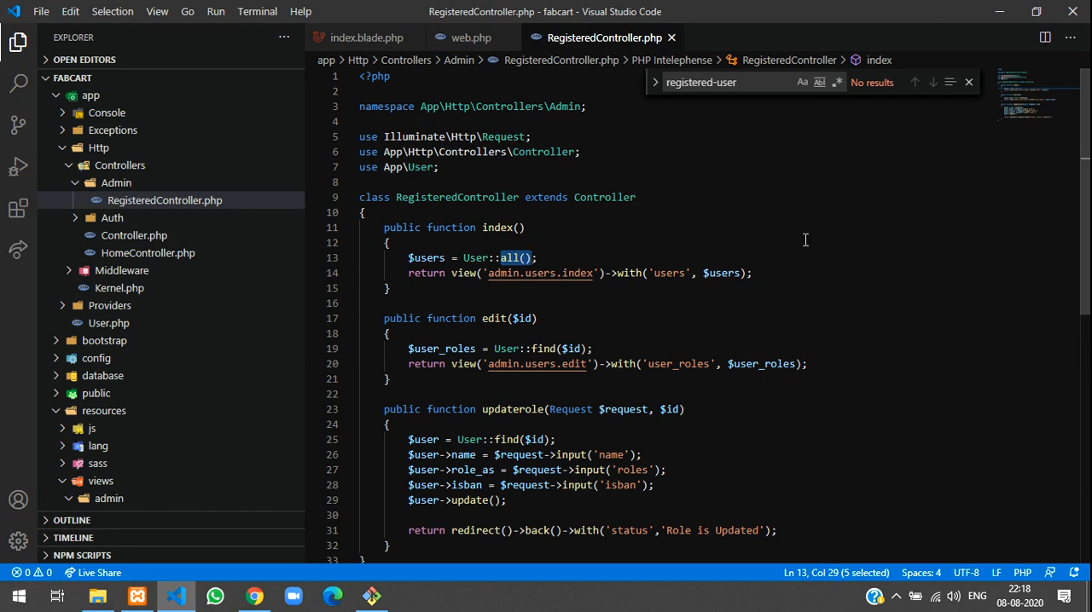
# - Replace User::all() in the index method with User::paginate(2)
pyautogui.write('pag')
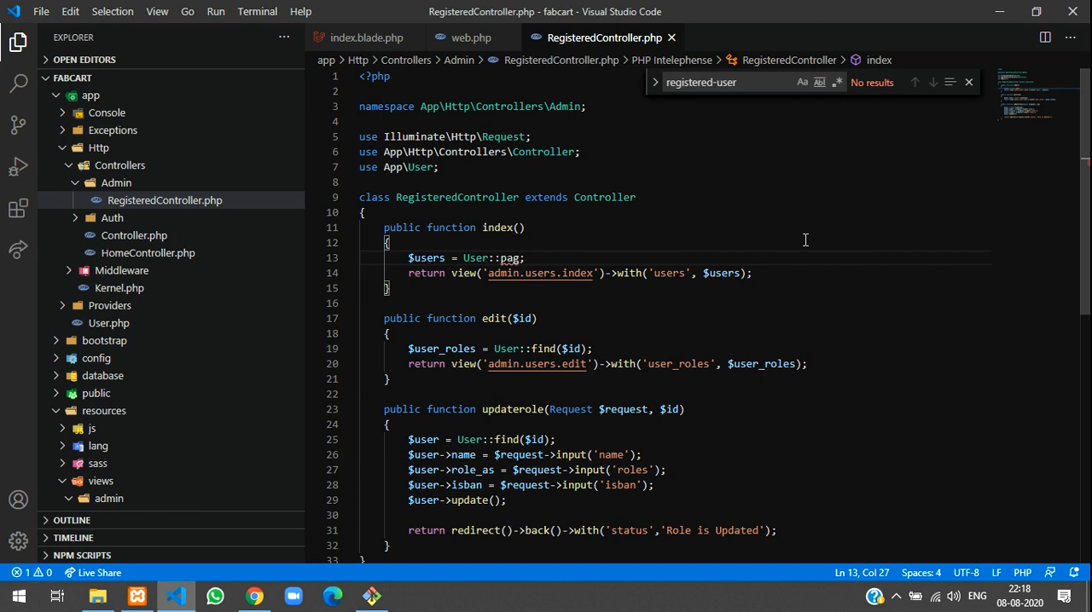
pyautogui.write('inate')
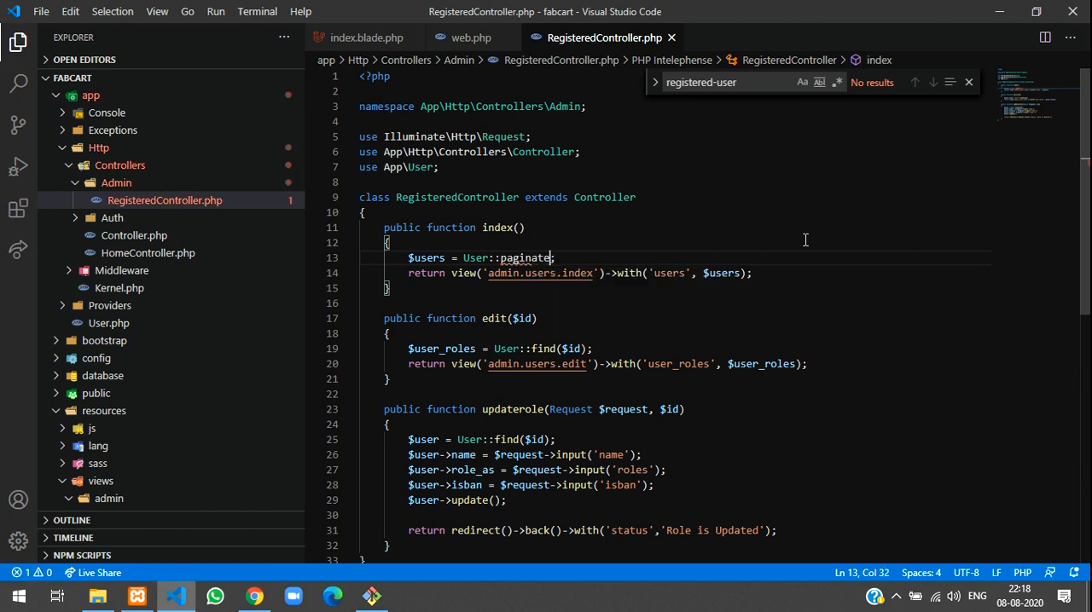
pyautogui.write('()')
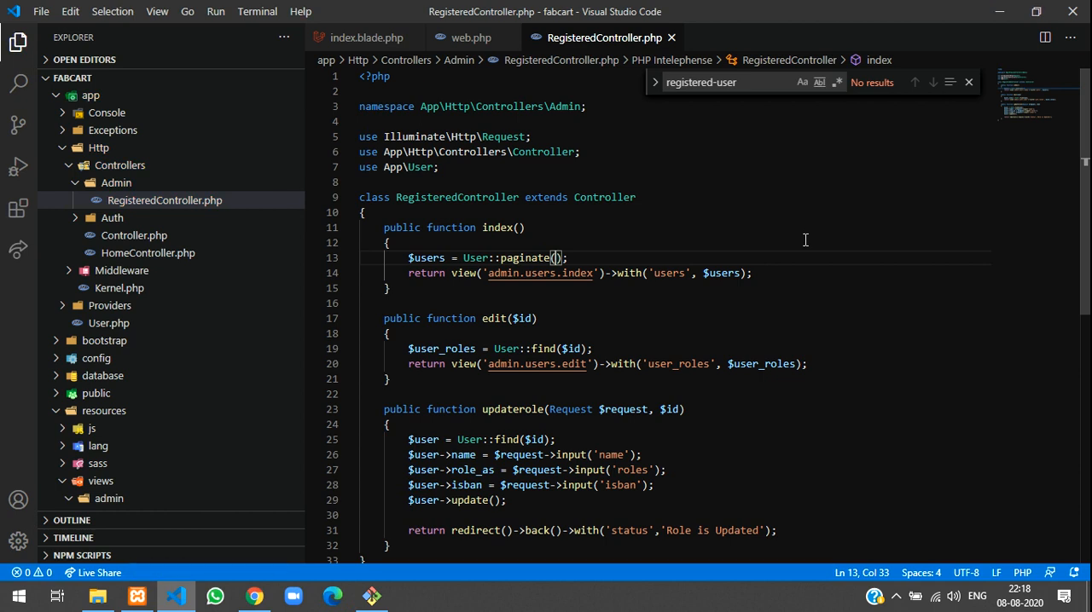
pyautogui.write('10')
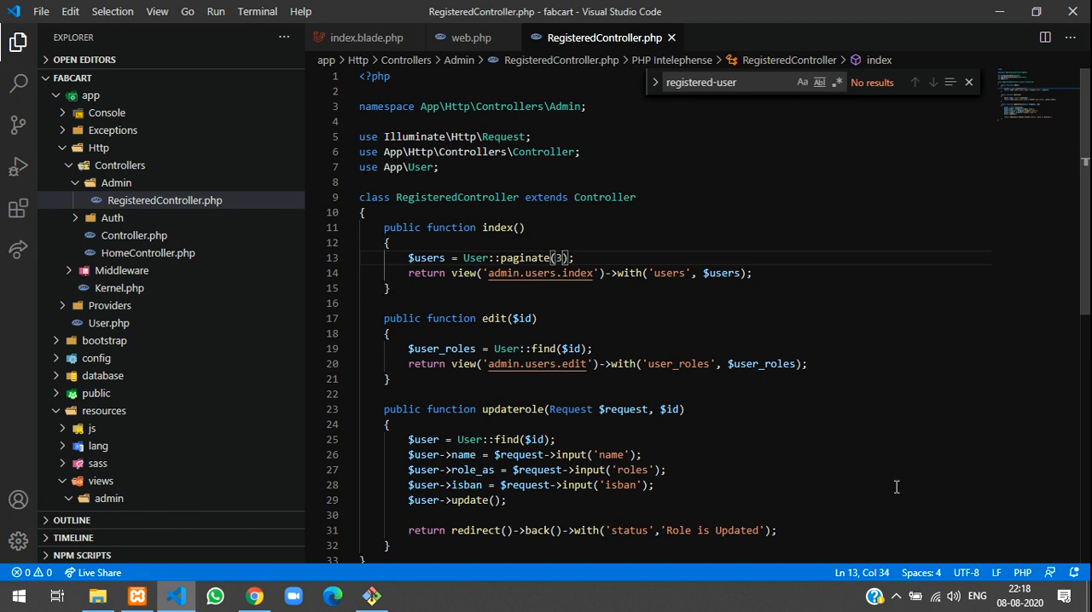
pyautogui.write('2')
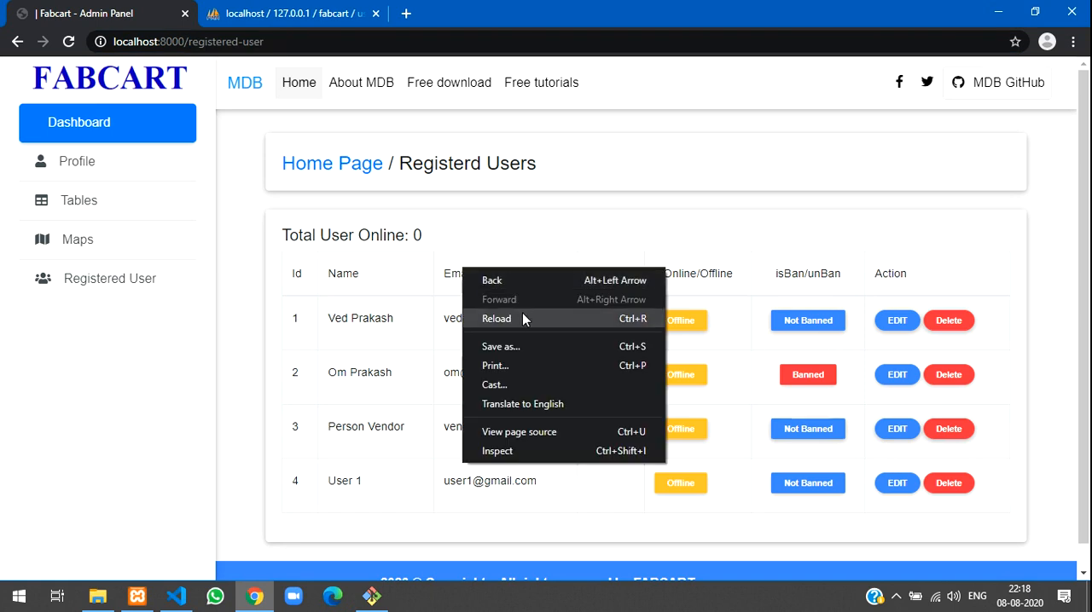
# - Reload Registered Users to confirm only two users show, then return to VS Code
pyautogui.click(496, 318)
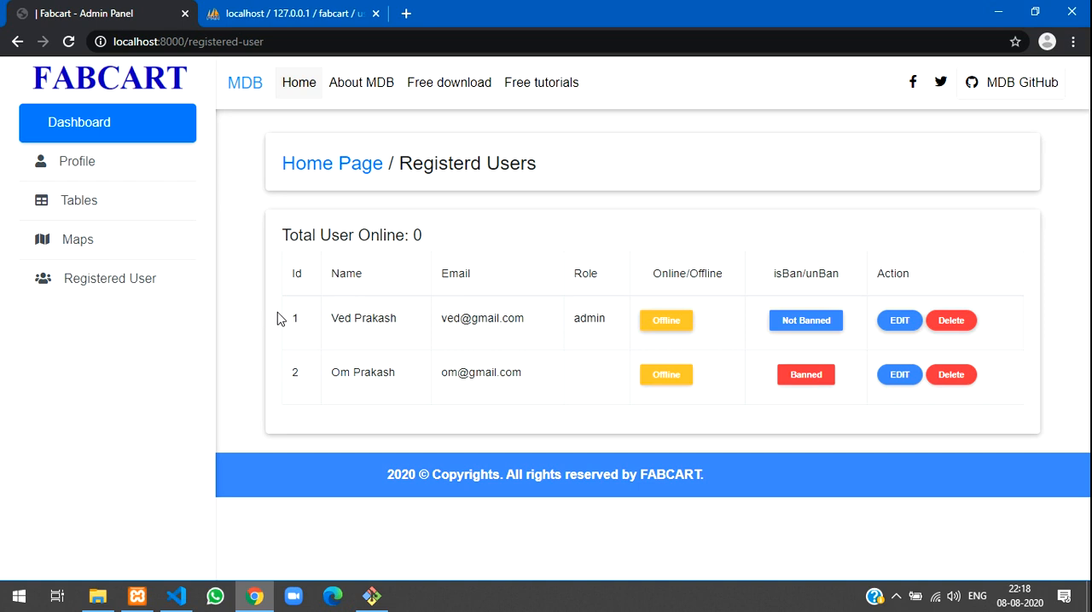
pyautogui.moveTo(602, 449)
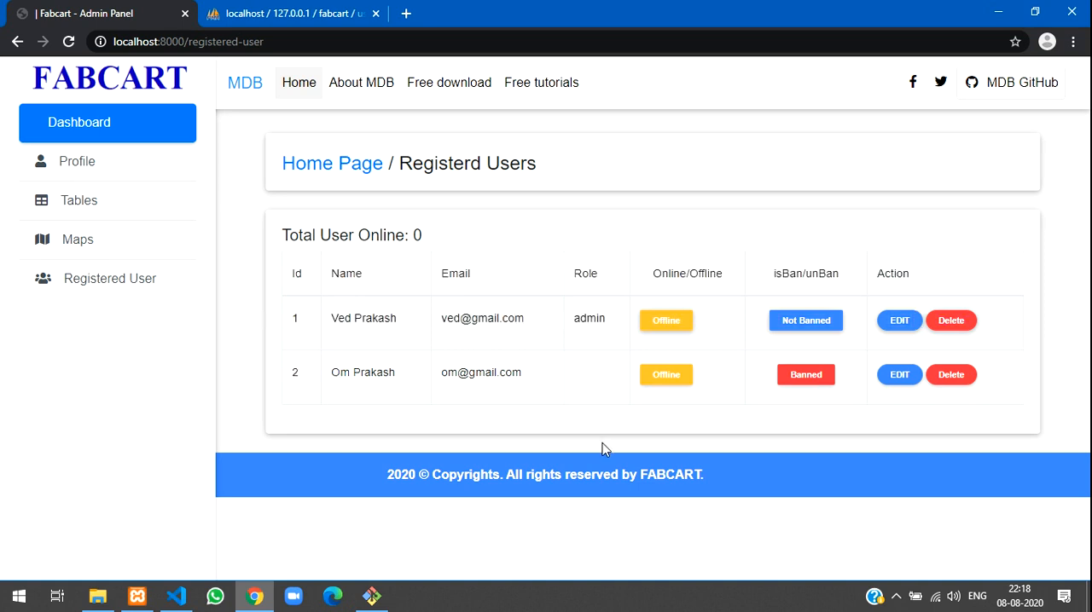
pyautogui.moveTo(688, 111)
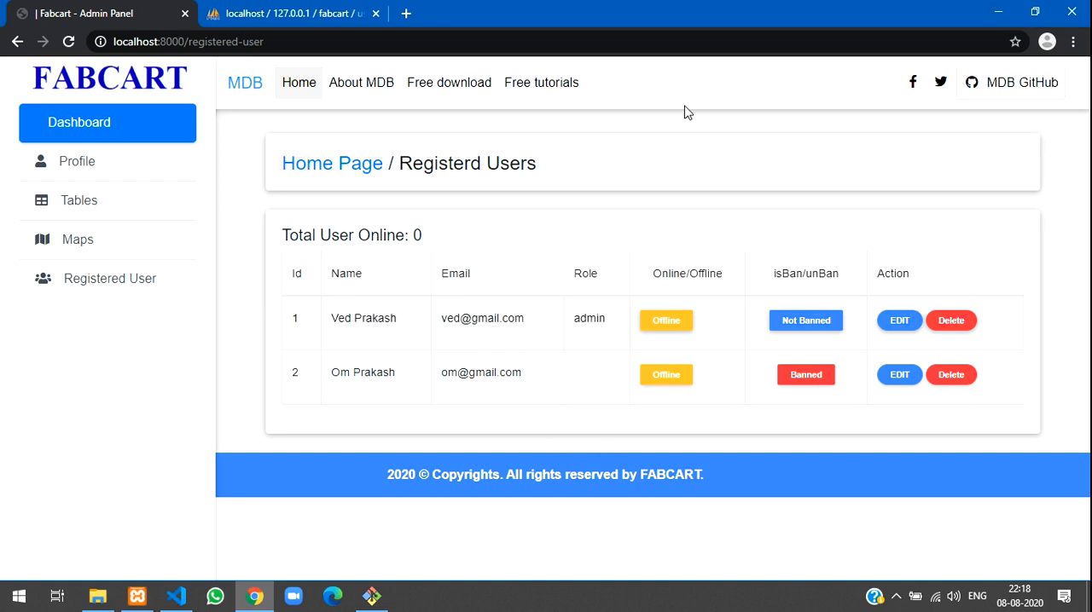
pyautogui.click(175, 596)
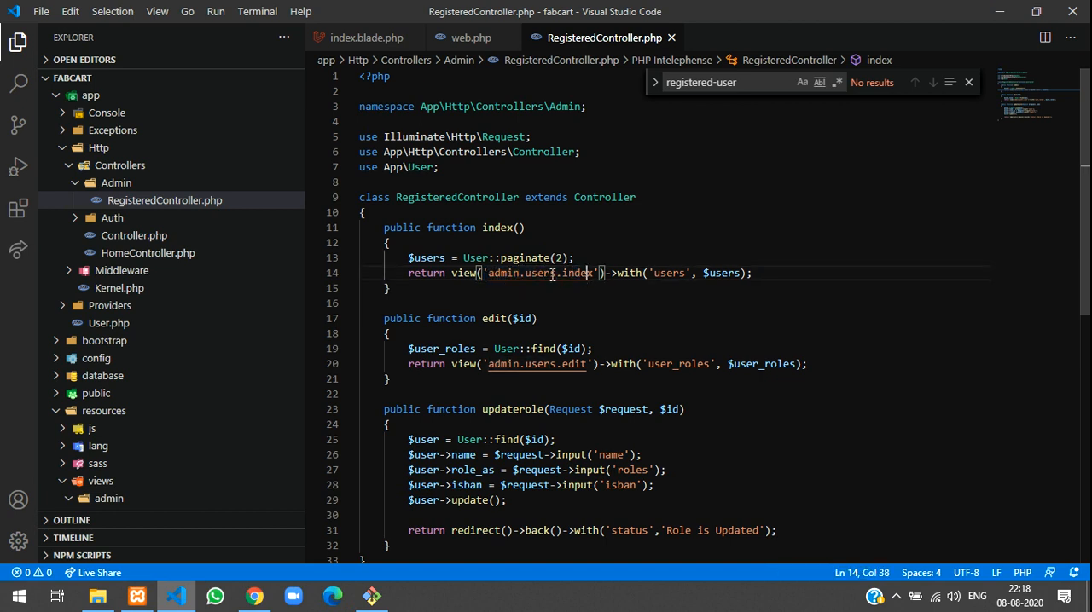
# - Fold the table block in index.blade.php and check the $users variable name in RegisteredController
pyautogui.click(367, 38)
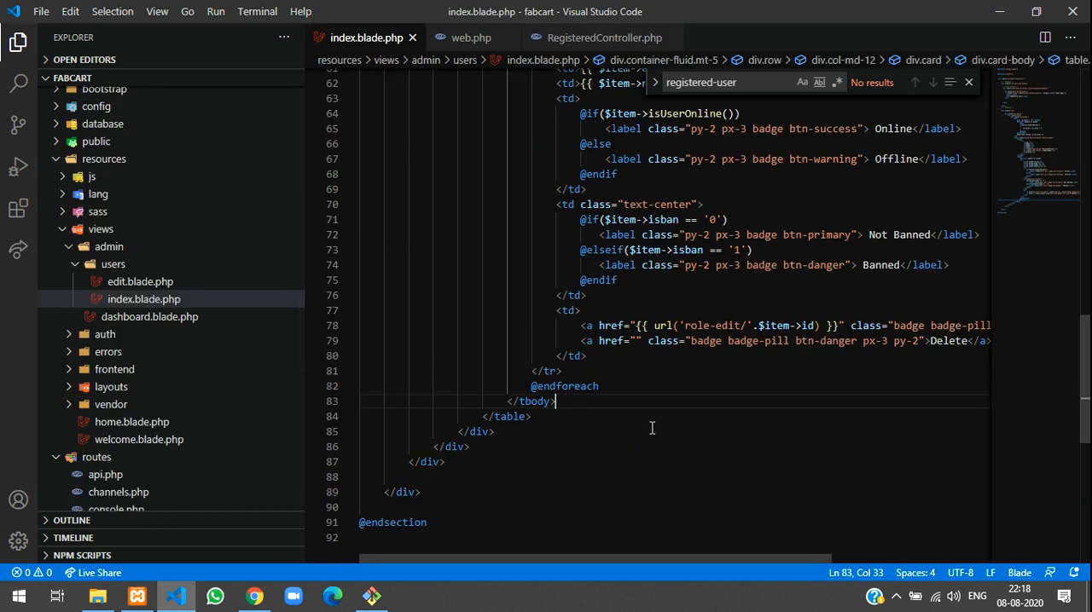
pyautogui.scroll(3)
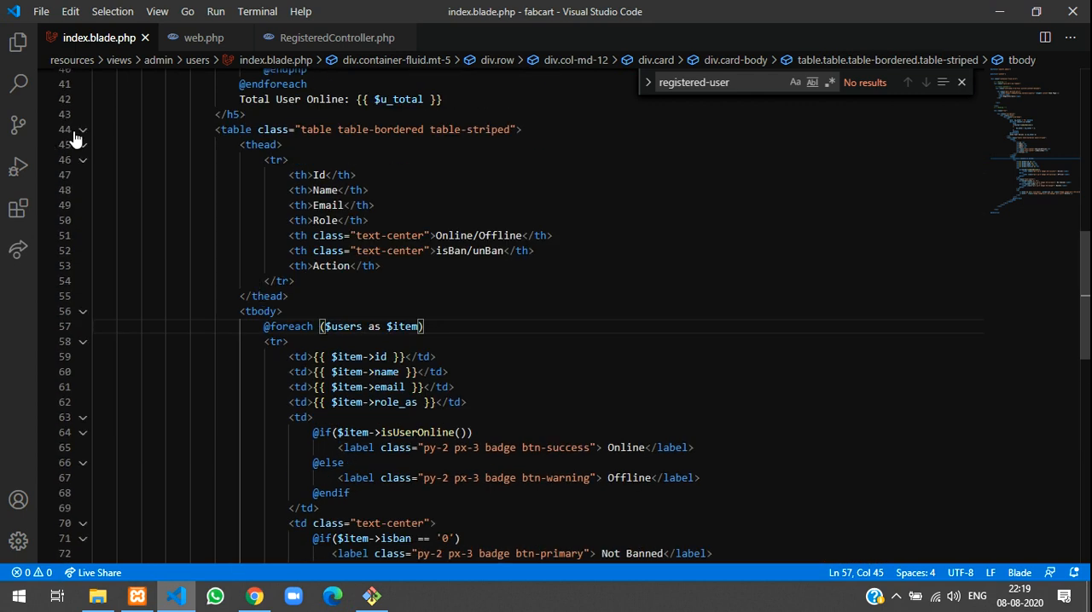
pyautogui.click(83, 130)
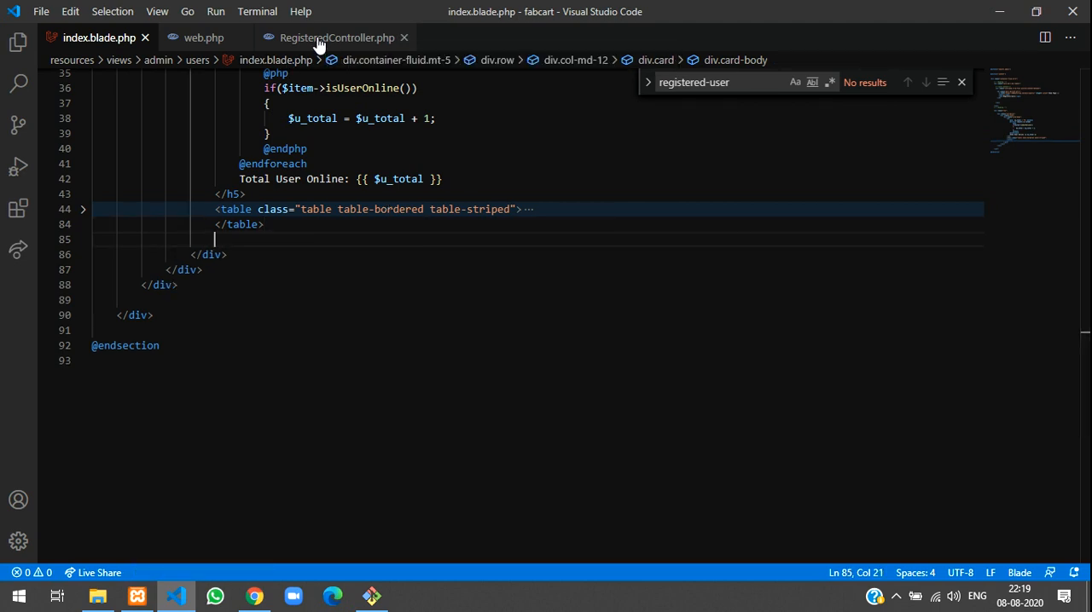
pyautogui.click(336, 37)
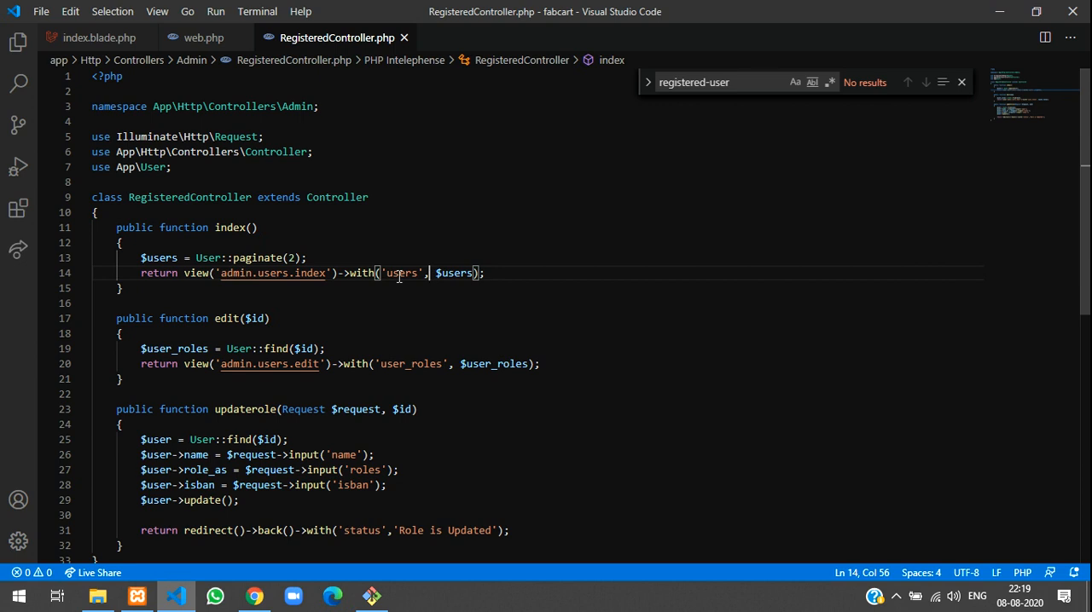
pyautogui.doubleClick(159, 258)
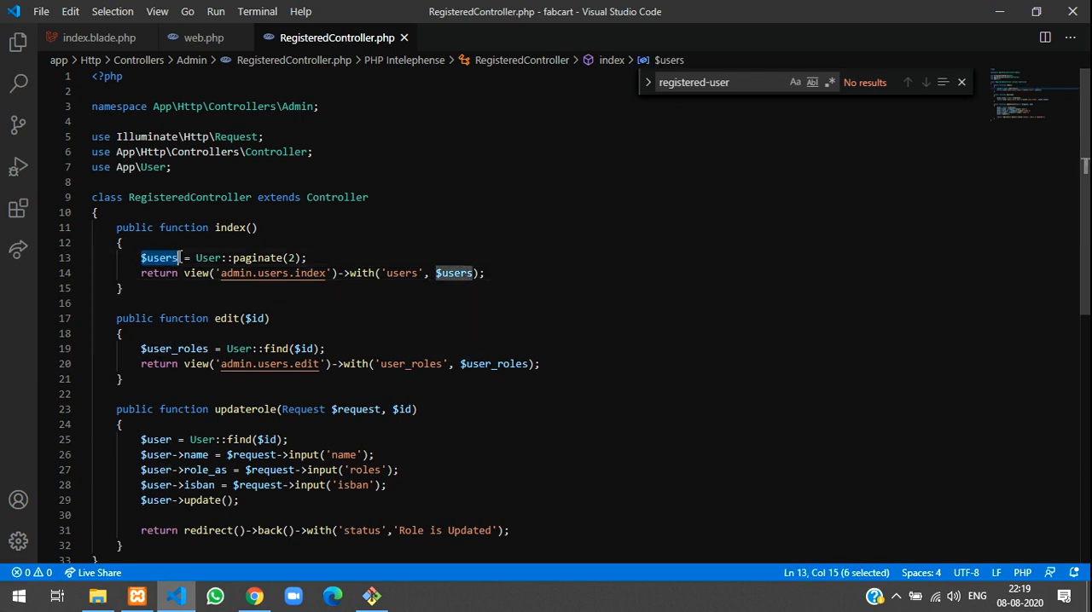
pyautogui.click(93, 38)
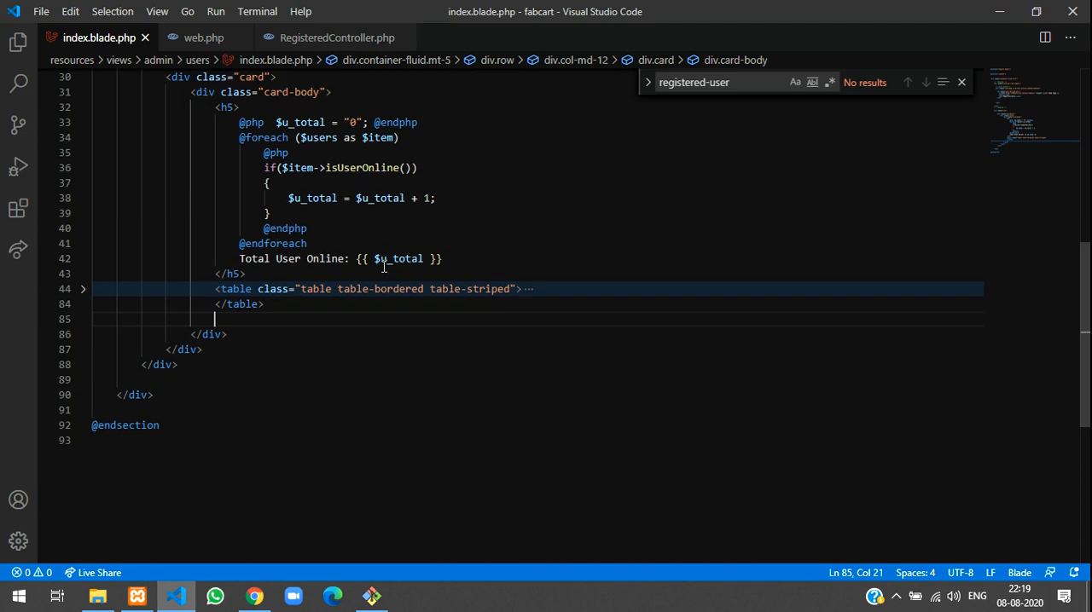
# - Add {{ $users->links() }} on the line below the closing table tag
pyautogui.write('{{ }}')
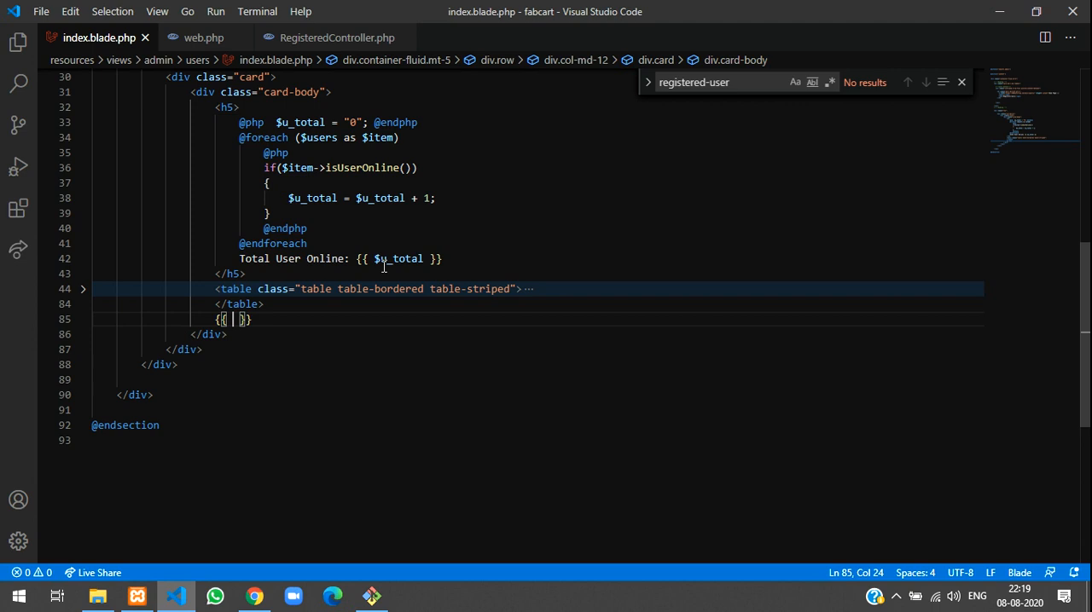
pyautogui.write('$users')
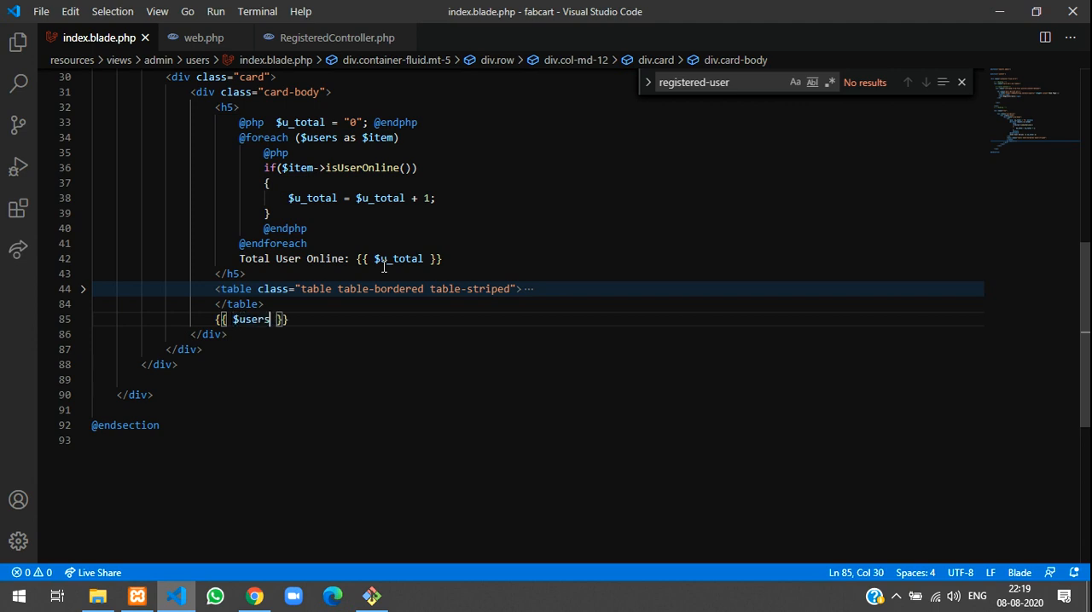
pyautogui.write('->')
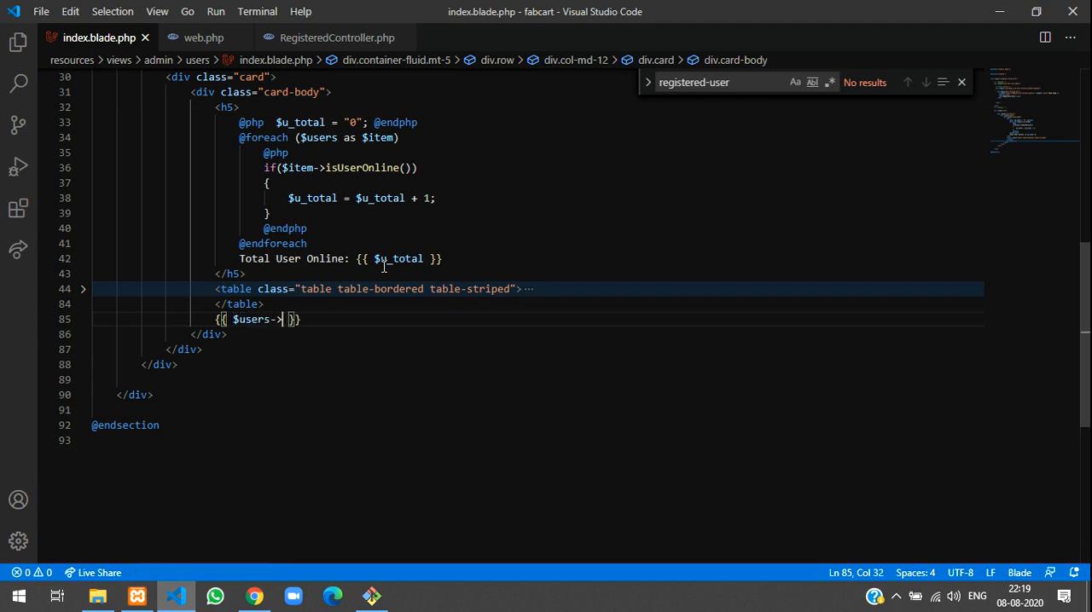
pyautogui.write('links()')
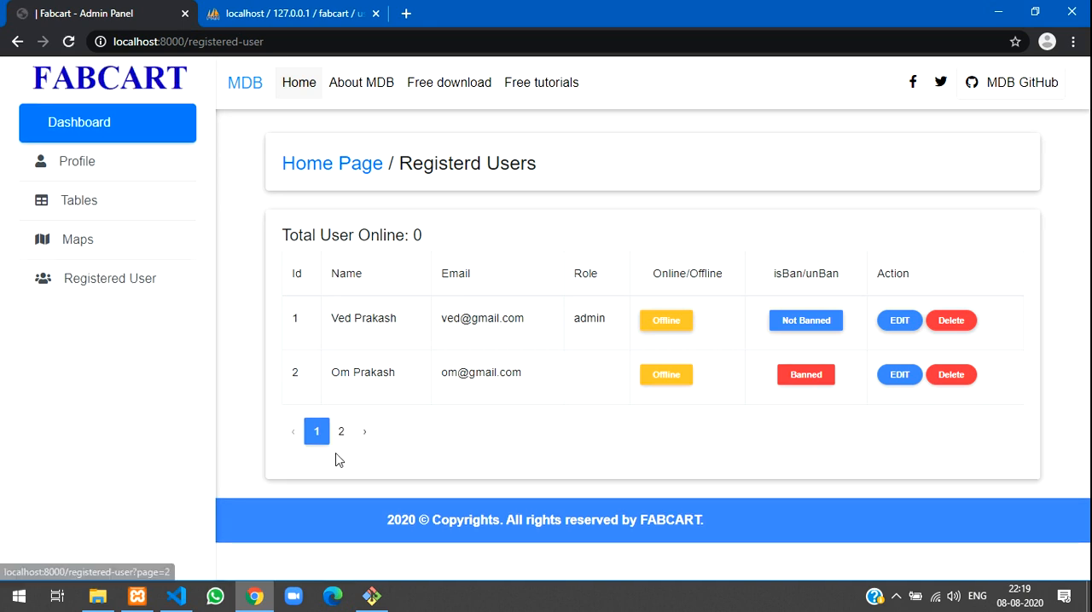
pyautogui.moveTo(363, 431)
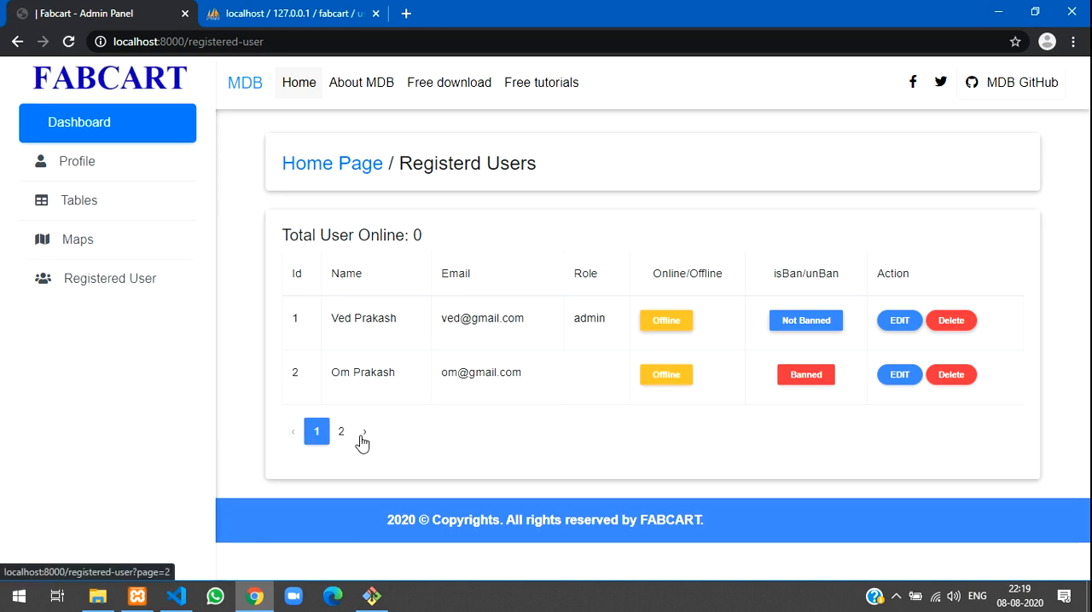
# - Page through the users table: next page, back to page 1, then page 2
pyautogui.click(363, 431)
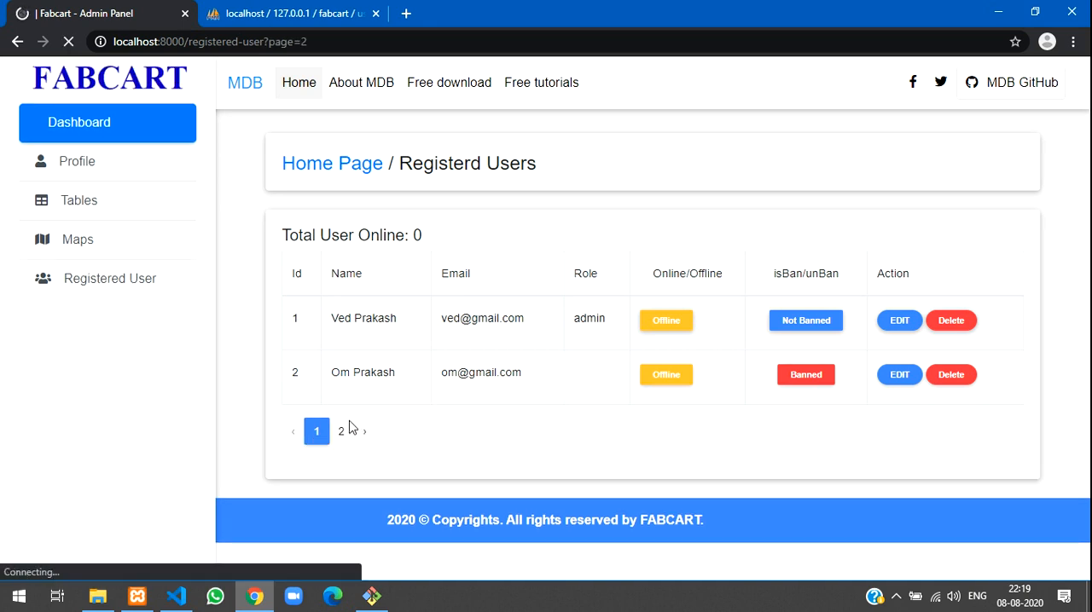
pyautogui.click(340, 431)
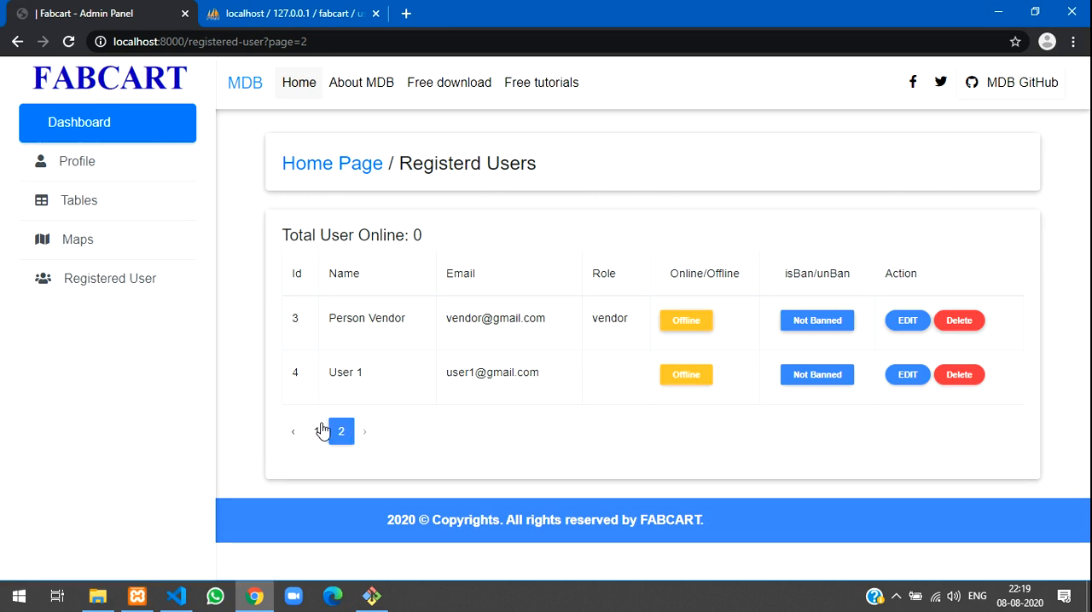
pyautogui.moveTo(317, 433)
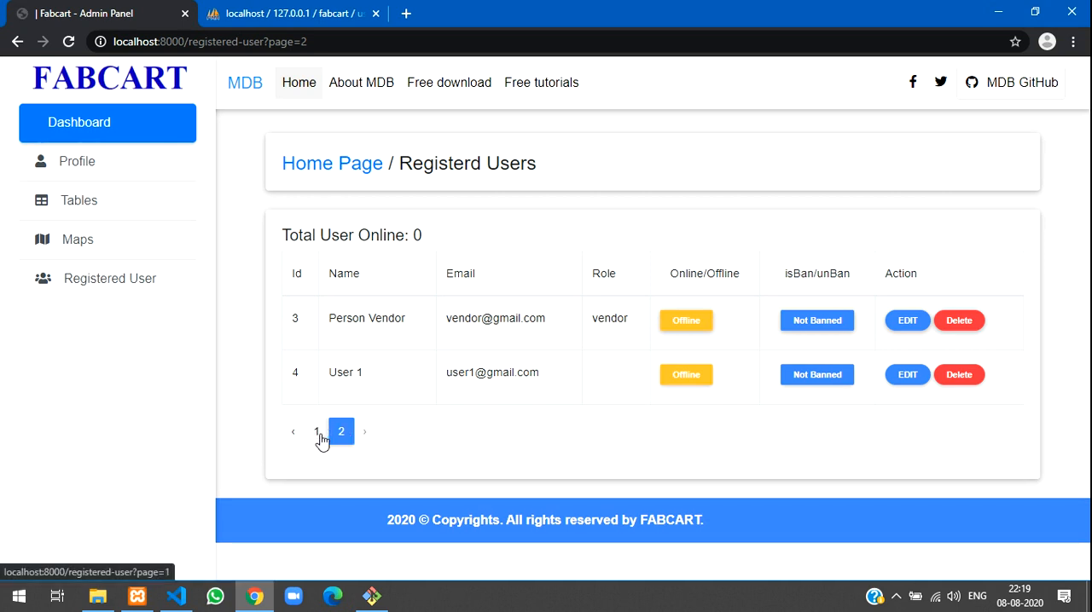
pyautogui.click(316, 432)
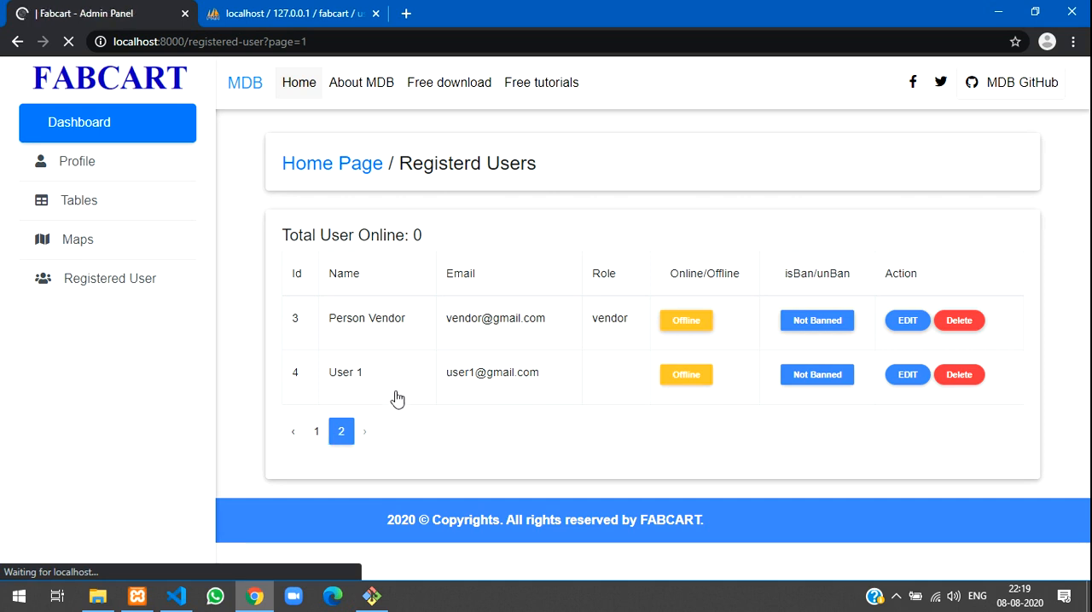
pyautogui.click(316, 431)
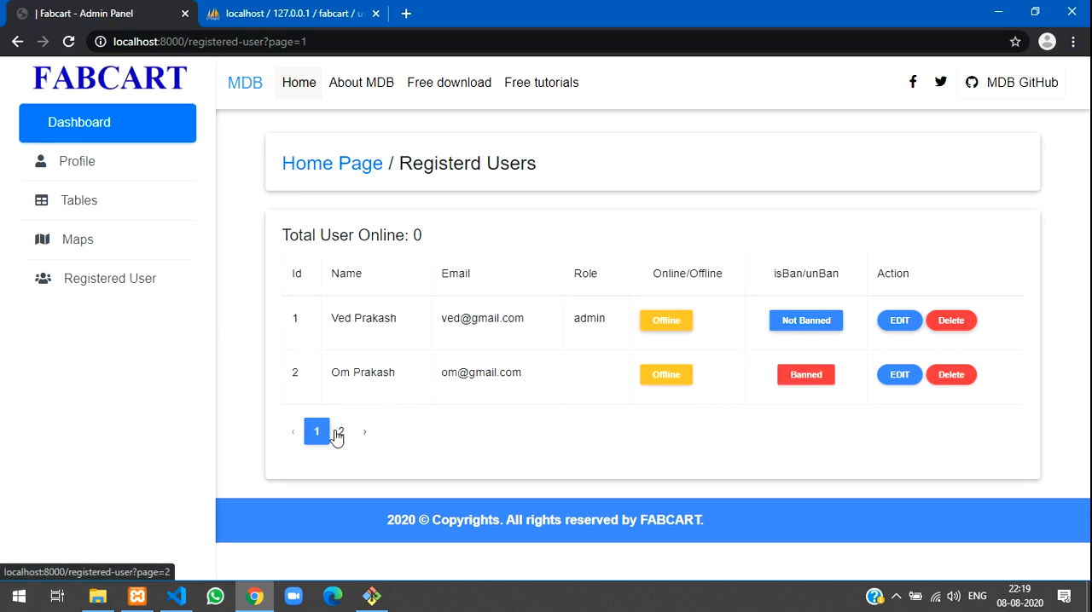
pyautogui.click(340, 432)
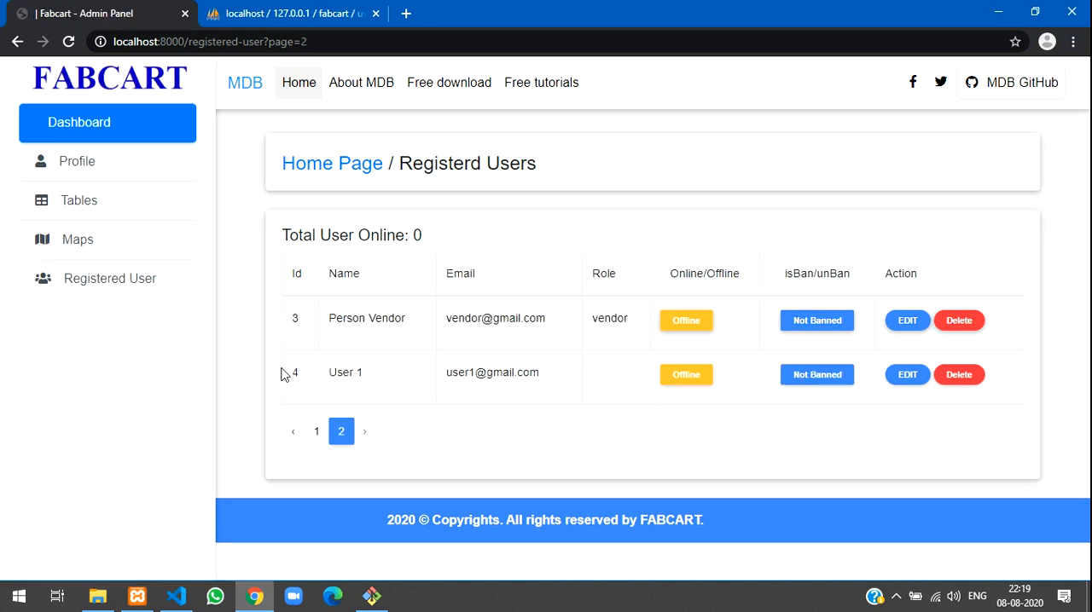
pyautogui.moveTo(176, 562)
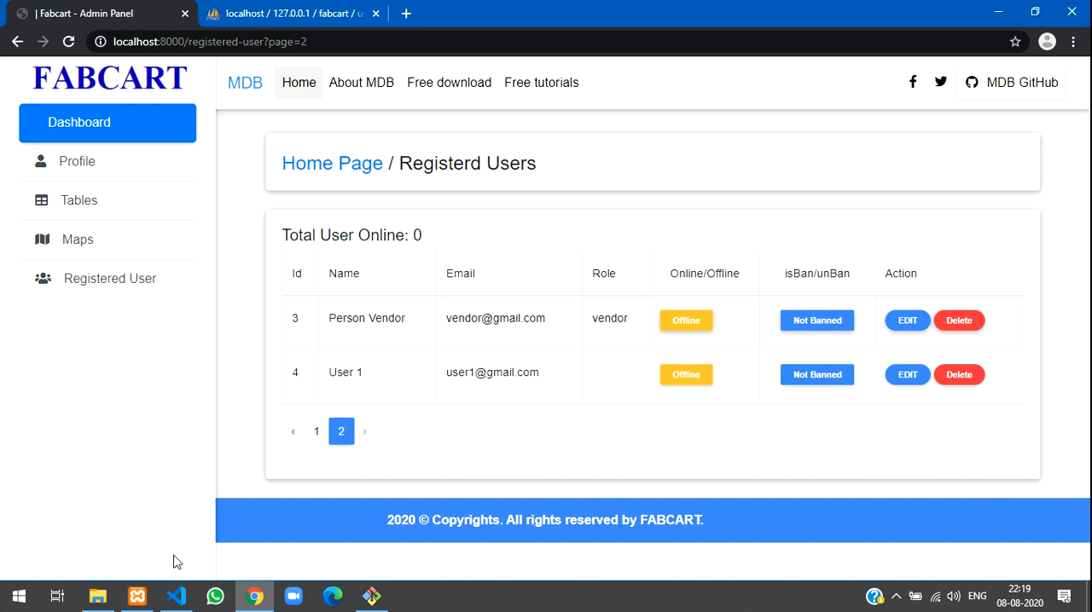
# - Change RegisteredController's User::paginate(2) to paginate(3)
pyautogui.click(175, 596)
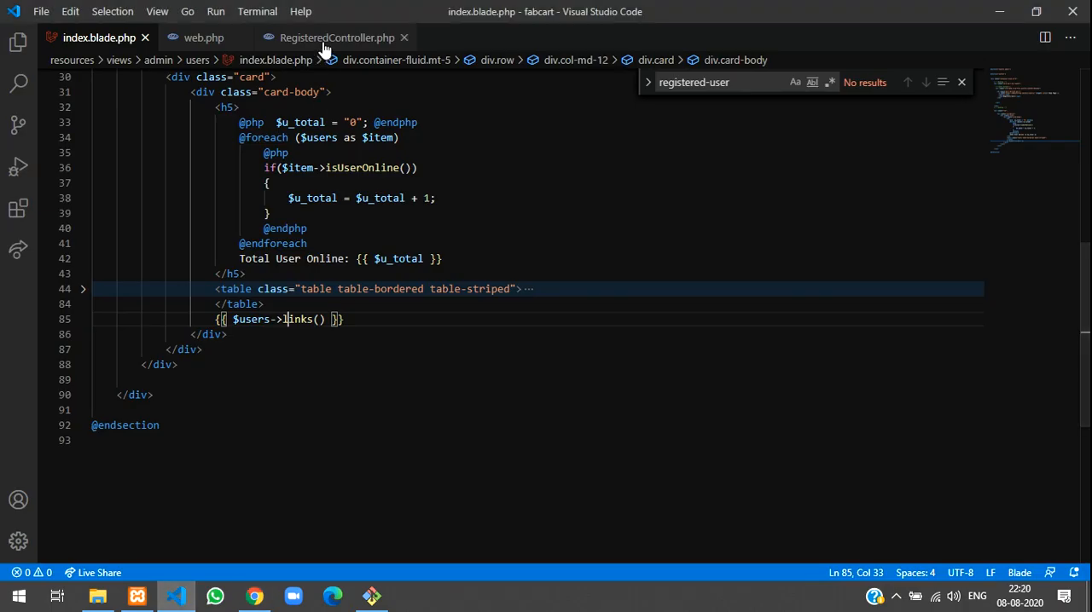
pyautogui.click(337, 37)
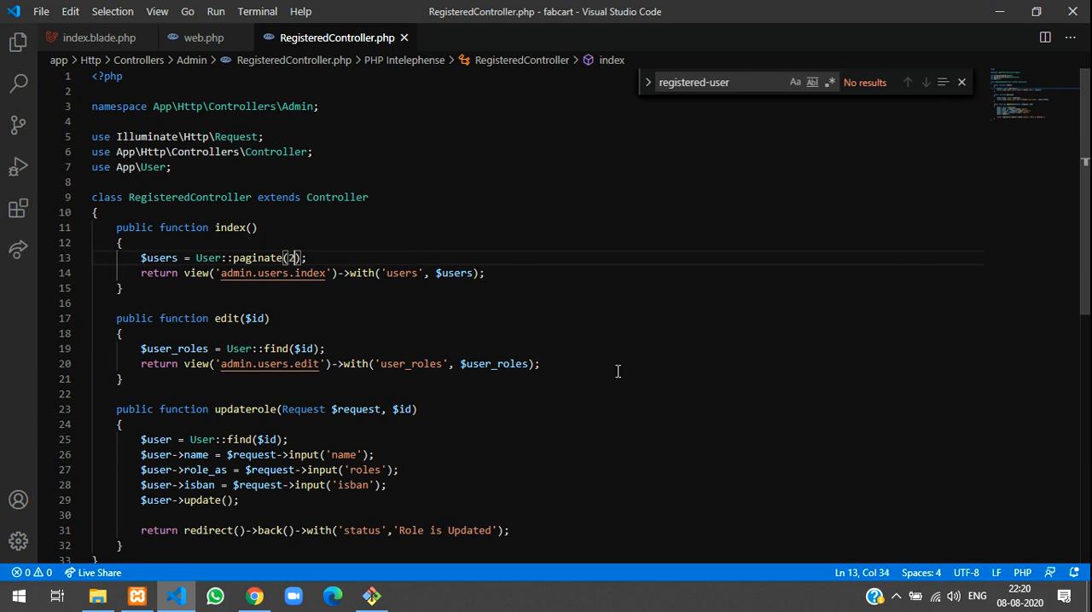
pyautogui.write('3')
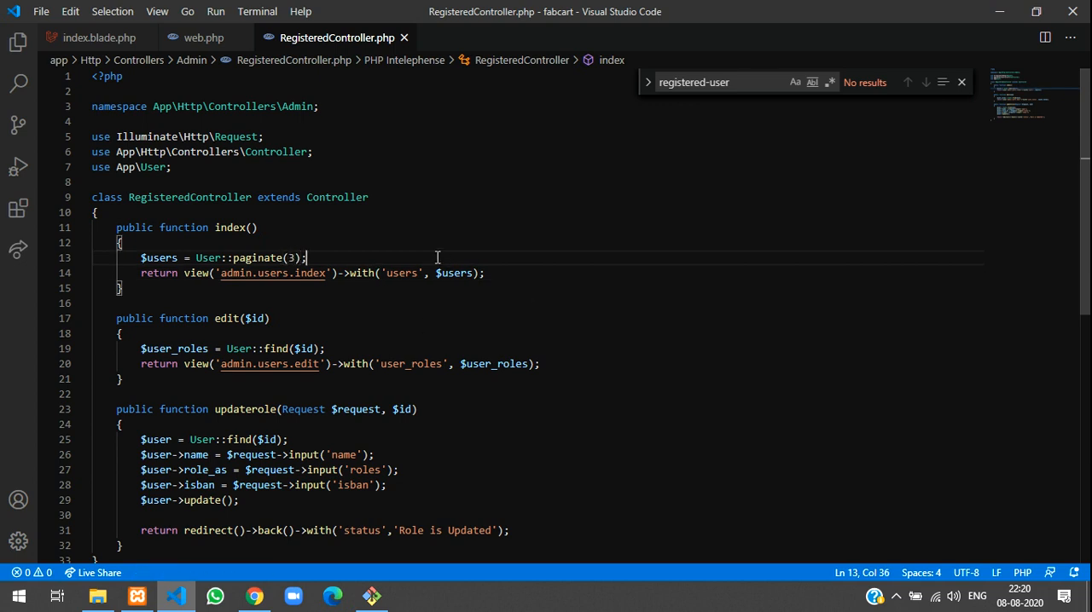
pyautogui.click(253, 596)
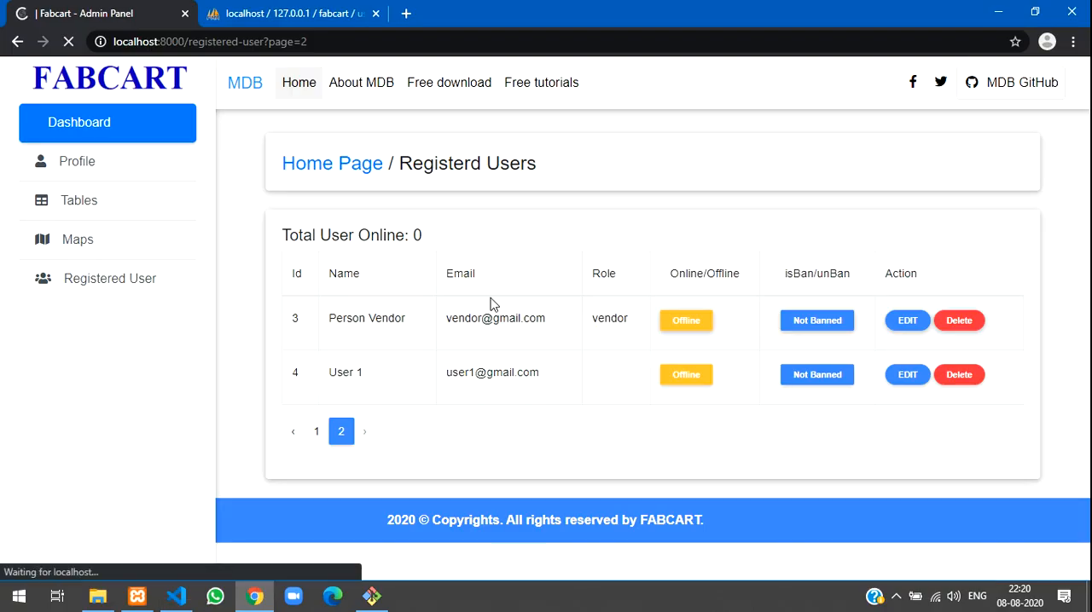
pyautogui.click(959, 320)
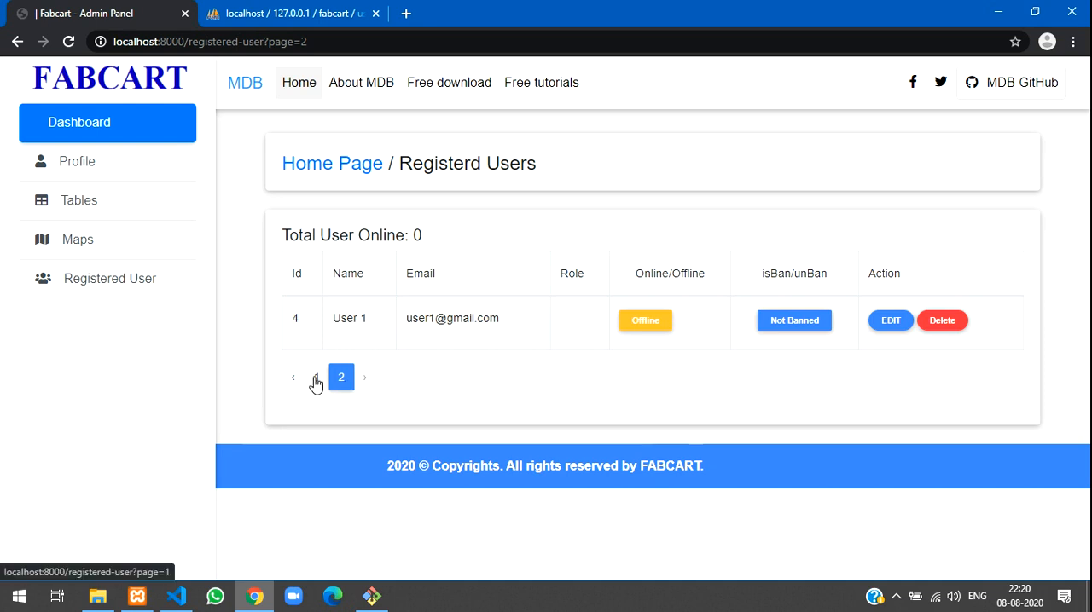
pyautogui.click(293, 377)
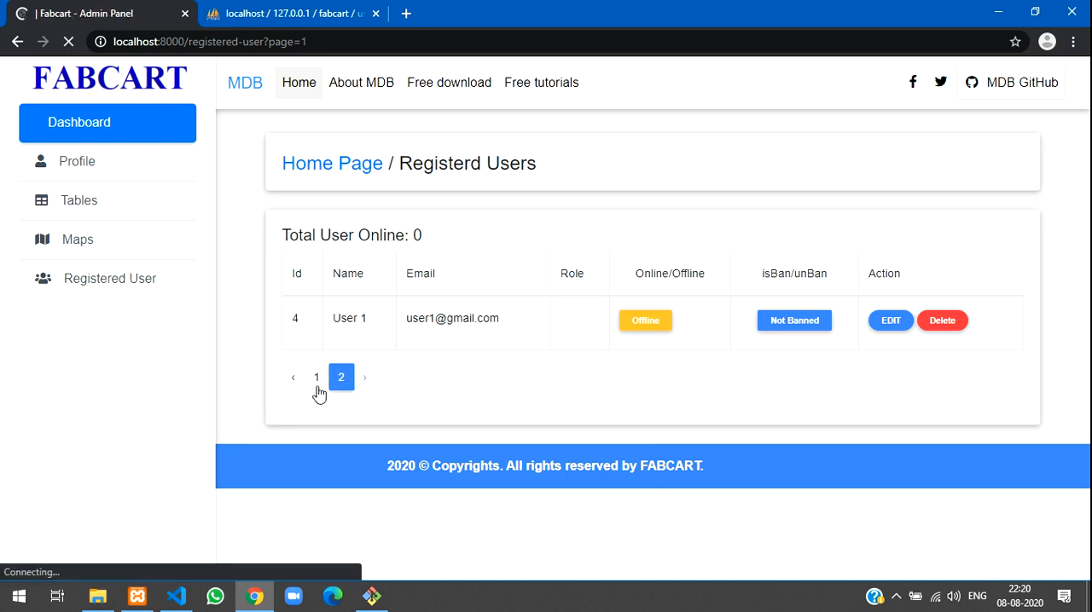
pyautogui.click(316, 377)
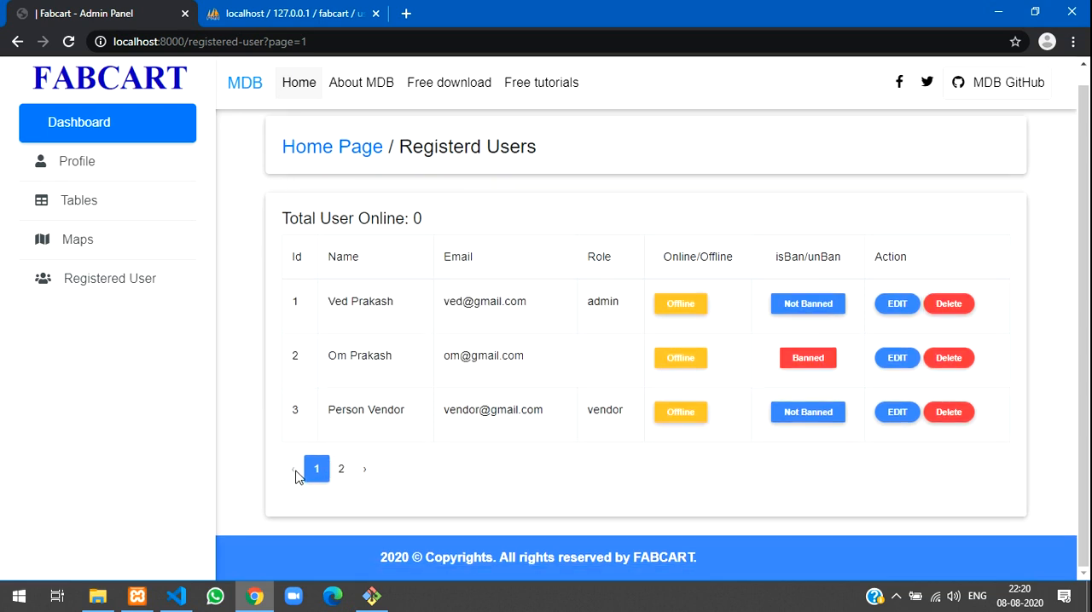
pyautogui.moveTo(1001, 472)
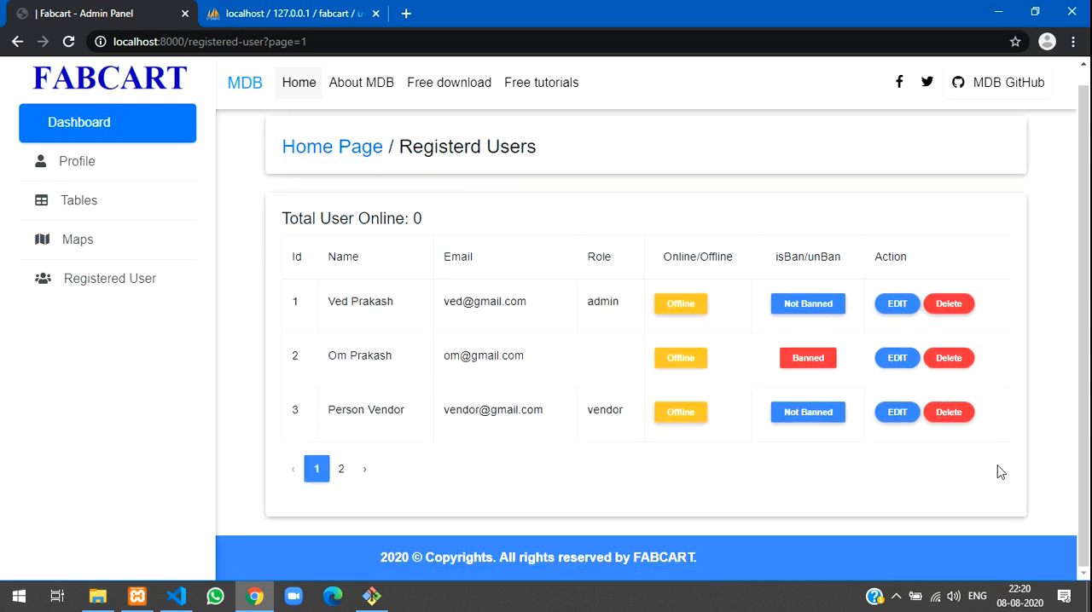
pyautogui.moveTo(883, 535)
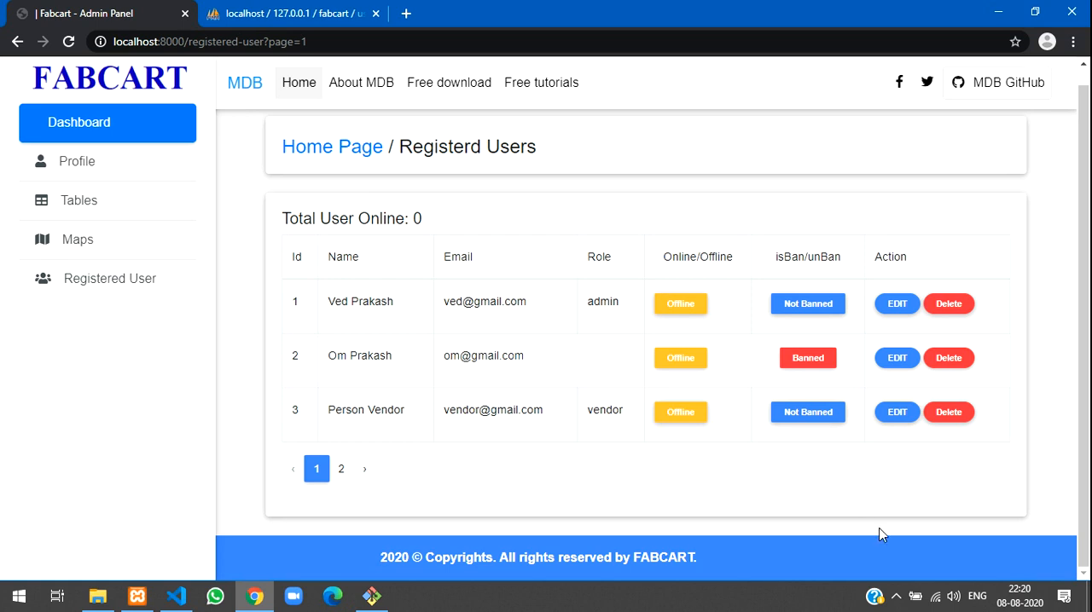
pyautogui.moveTo(979, 559)
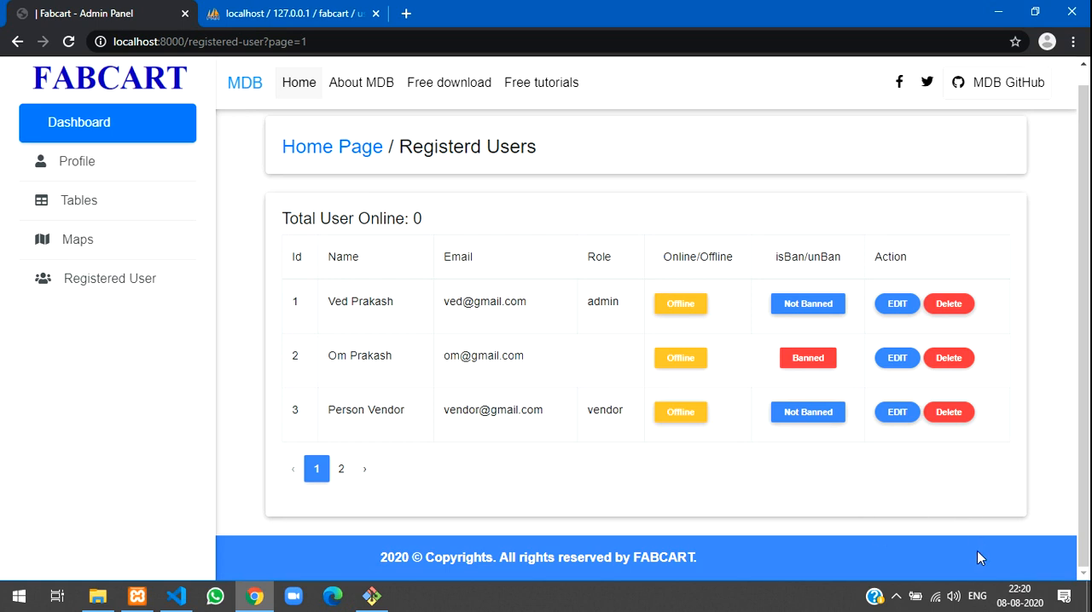
pyautogui.moveTo(962, 478)
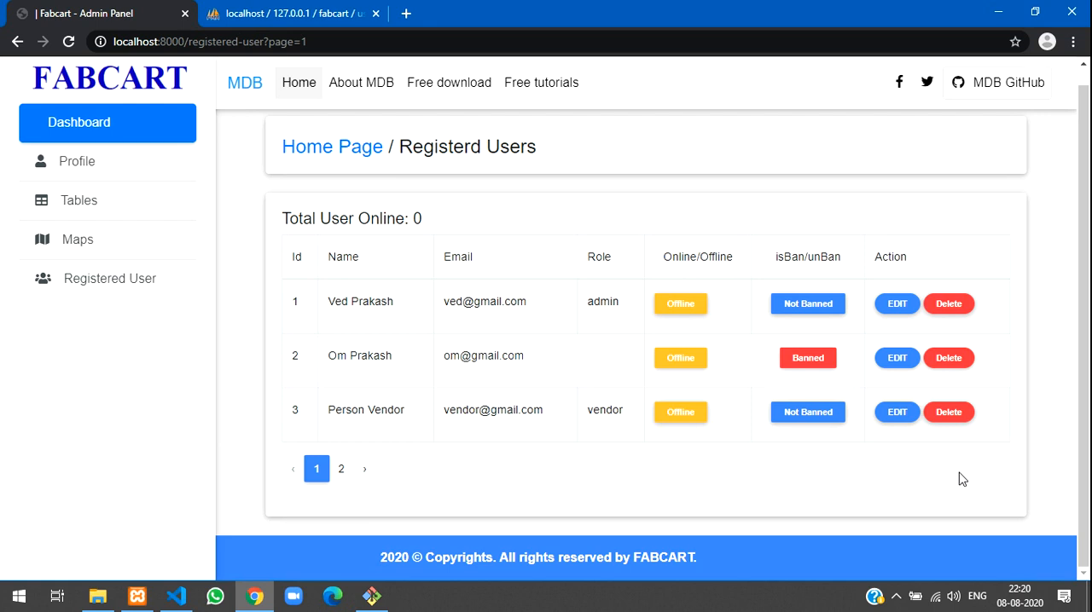
pyautogui.moveTo(280, 531)
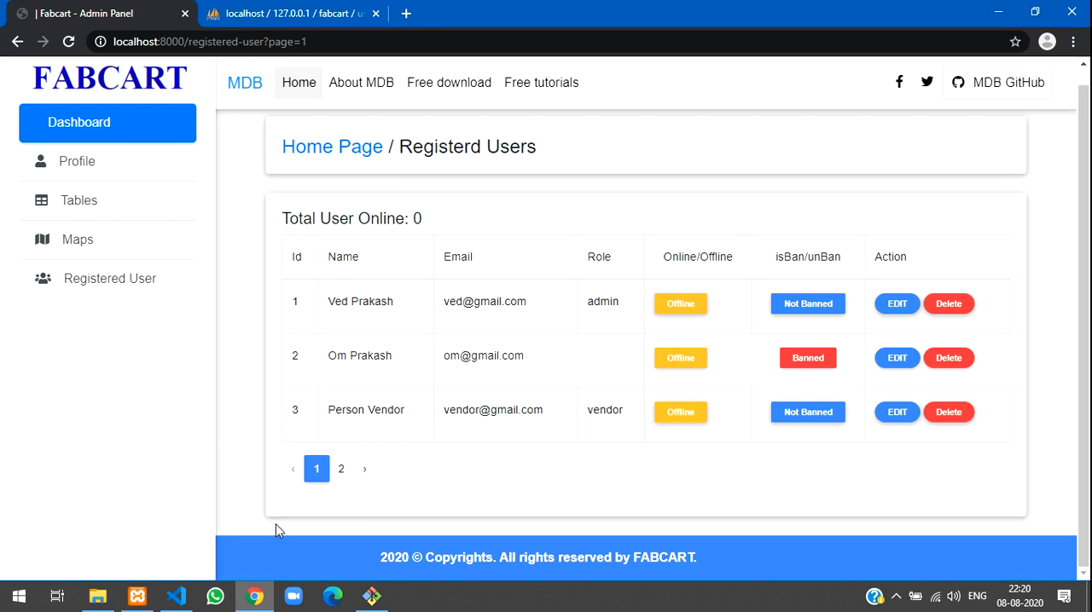
# - Compare the users index view code with the rendered Registered Users page in Chrome
pyautogui.click(175, 595)
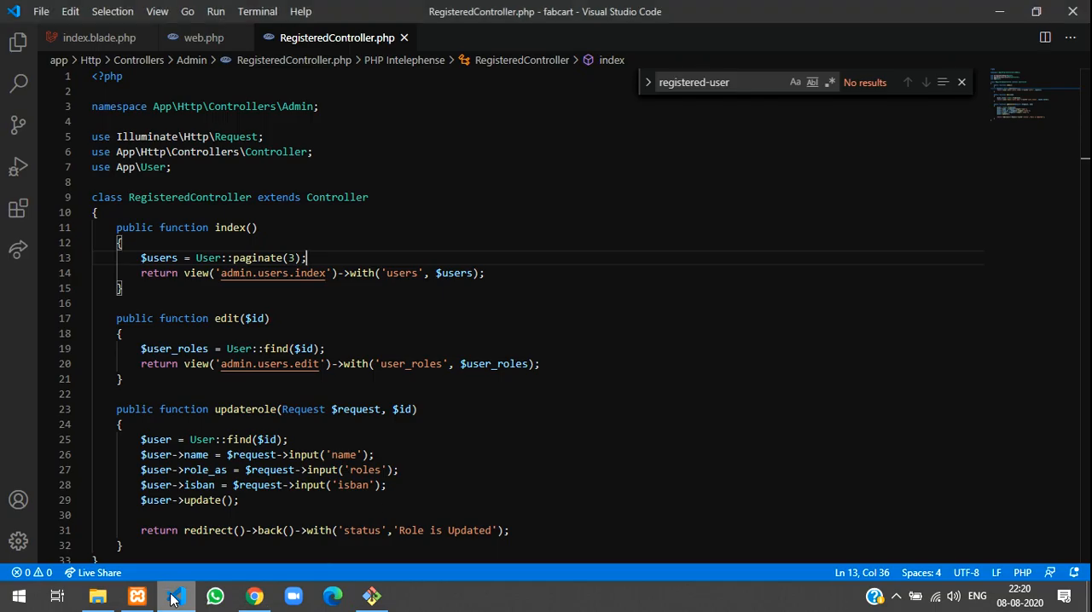
pyautogui.click(119, 288)
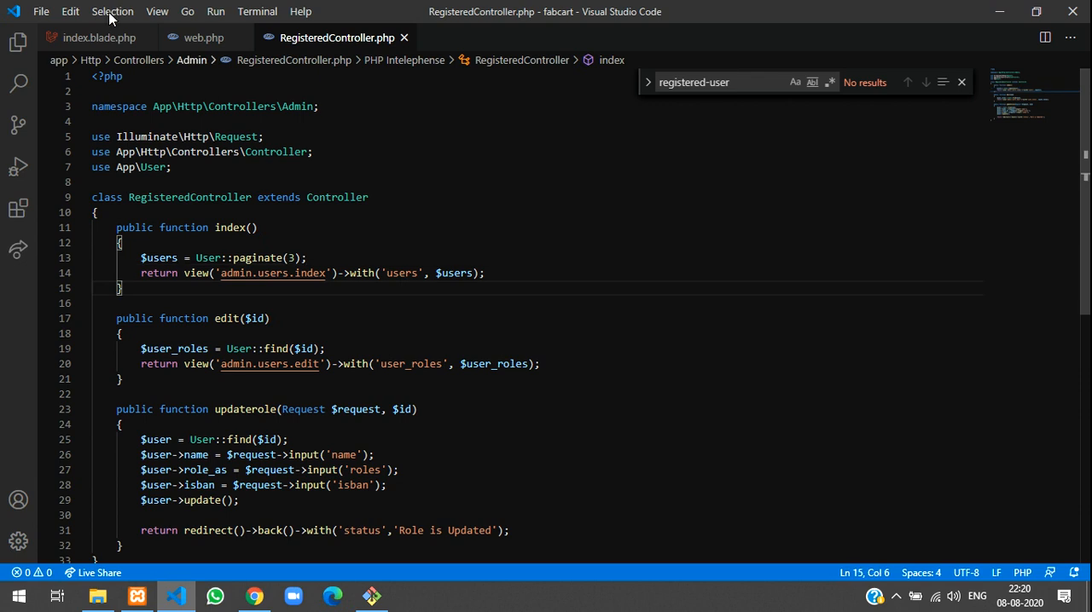
pyautogui.click(94, 38)
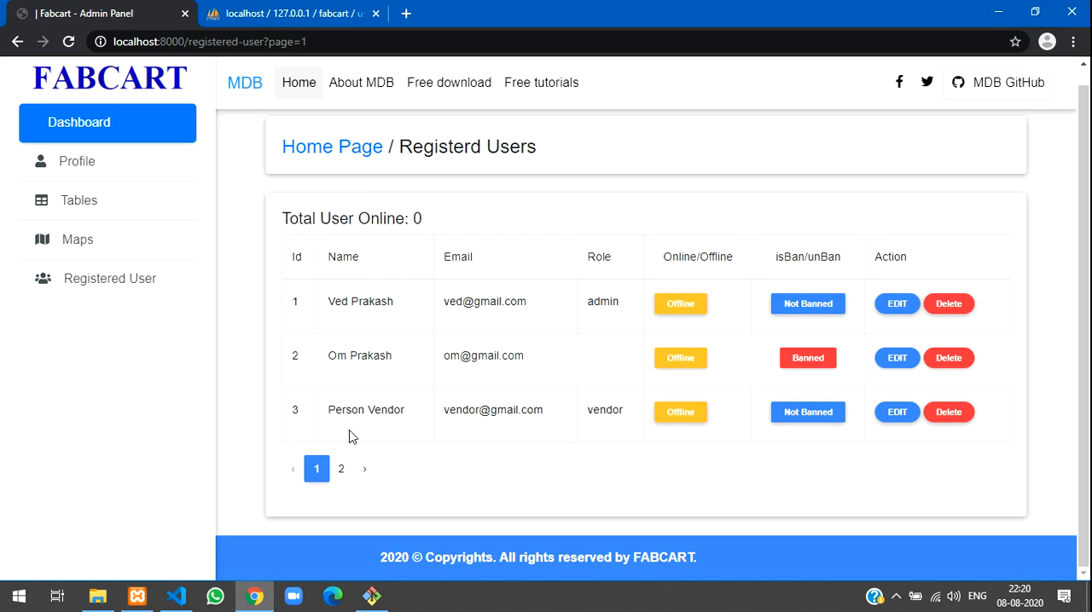
pyautogui.moveTo(989, 493)
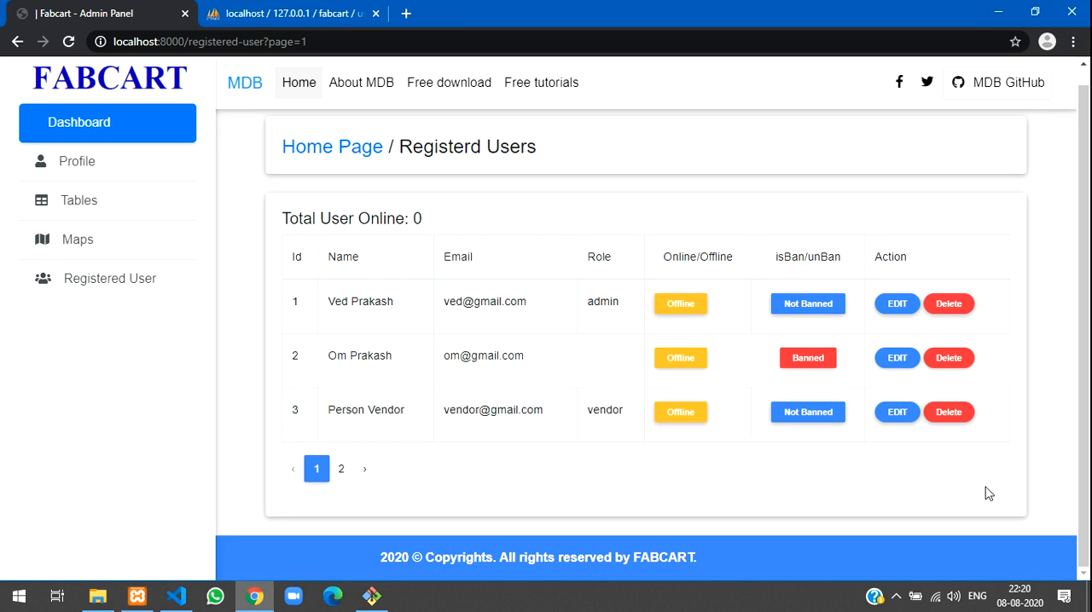
# - Fix the mistyped tag into <div class="text-right"> wrapping the page links after </table>
pyautogui.click(175, 597)
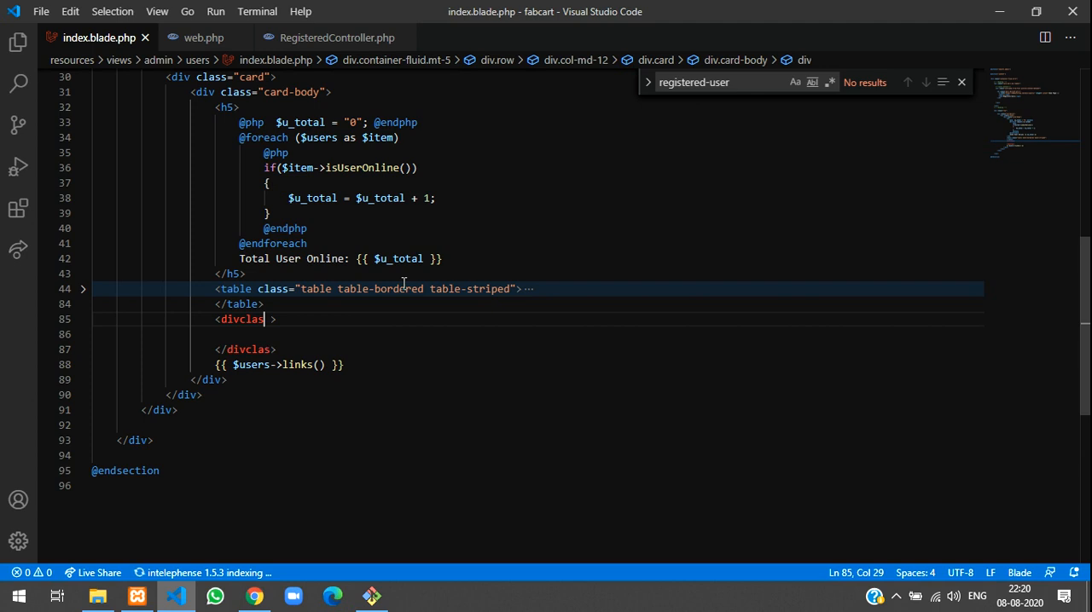
pyautogui.press('BackSpace')
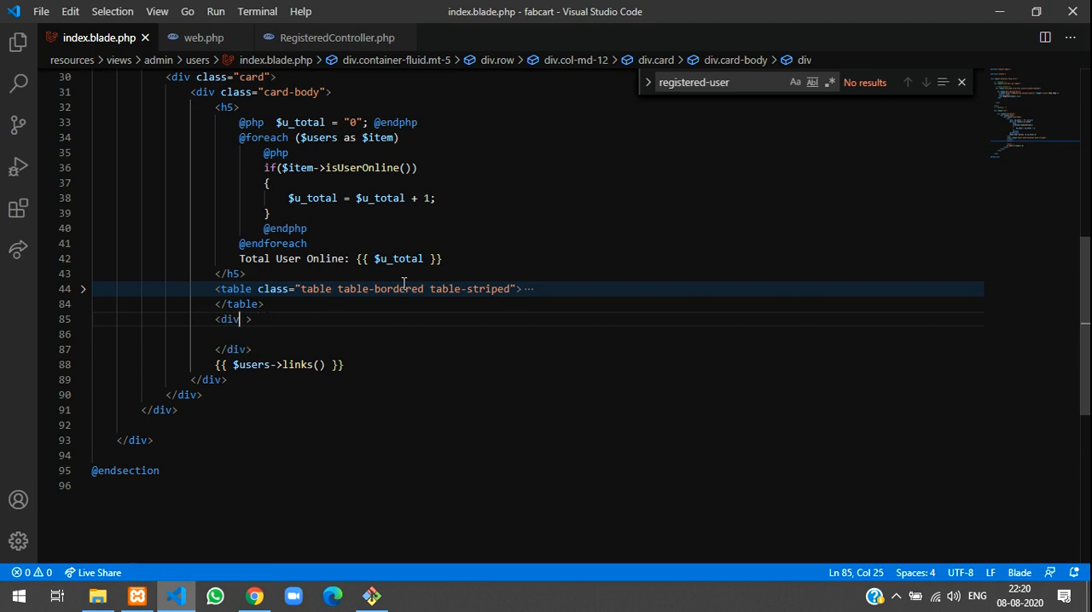
pyautogui.write('class=""')
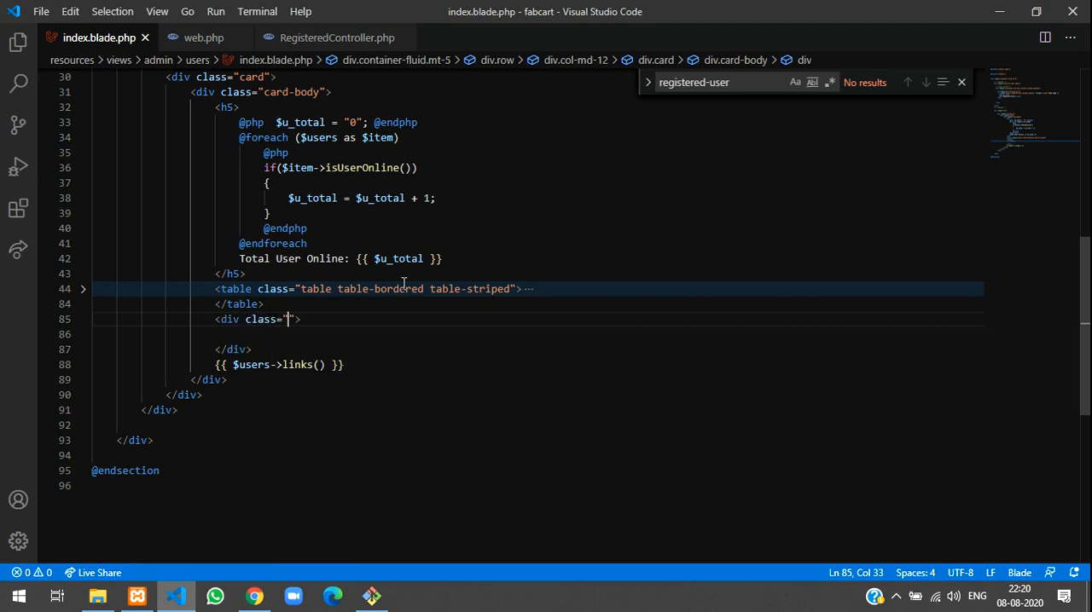
pyautogui.write('text-')
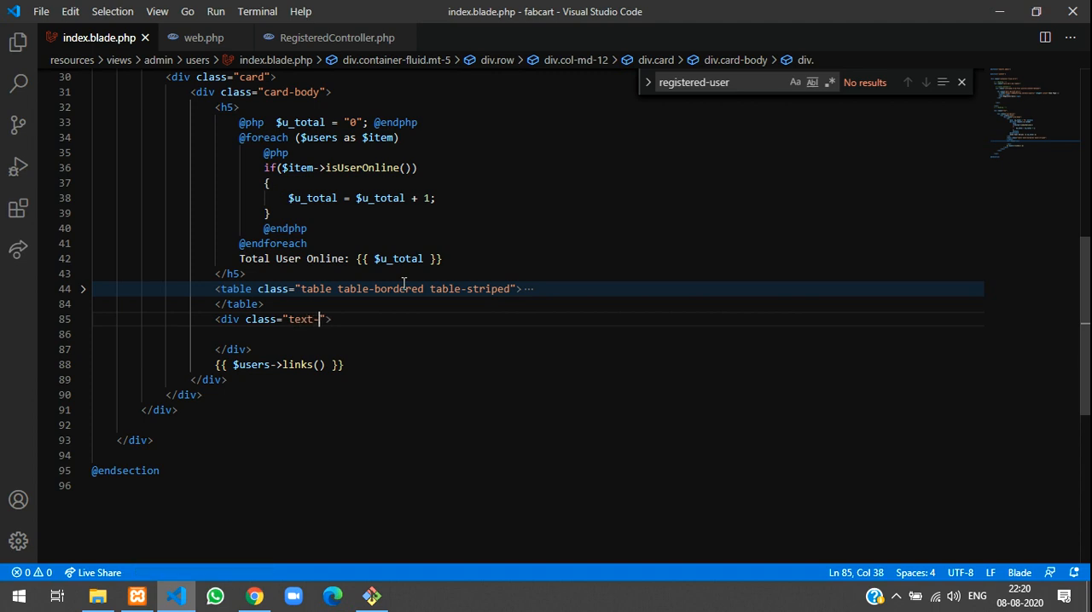
pyautogui.write('right')
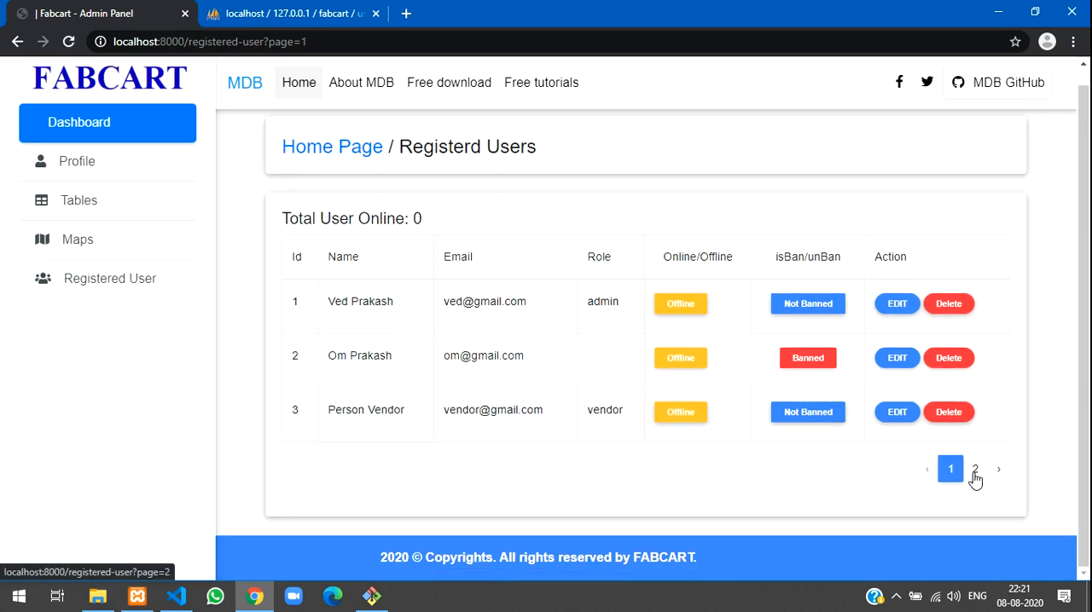
pyautogui.moveTo(949, 469)
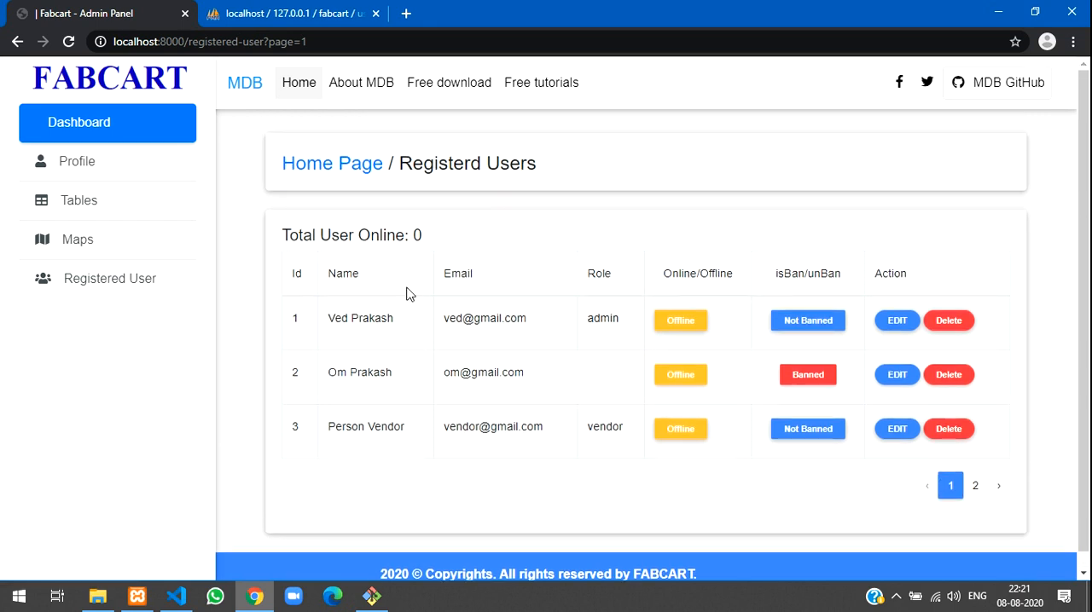
pyautogui.moveTo(380, 265)
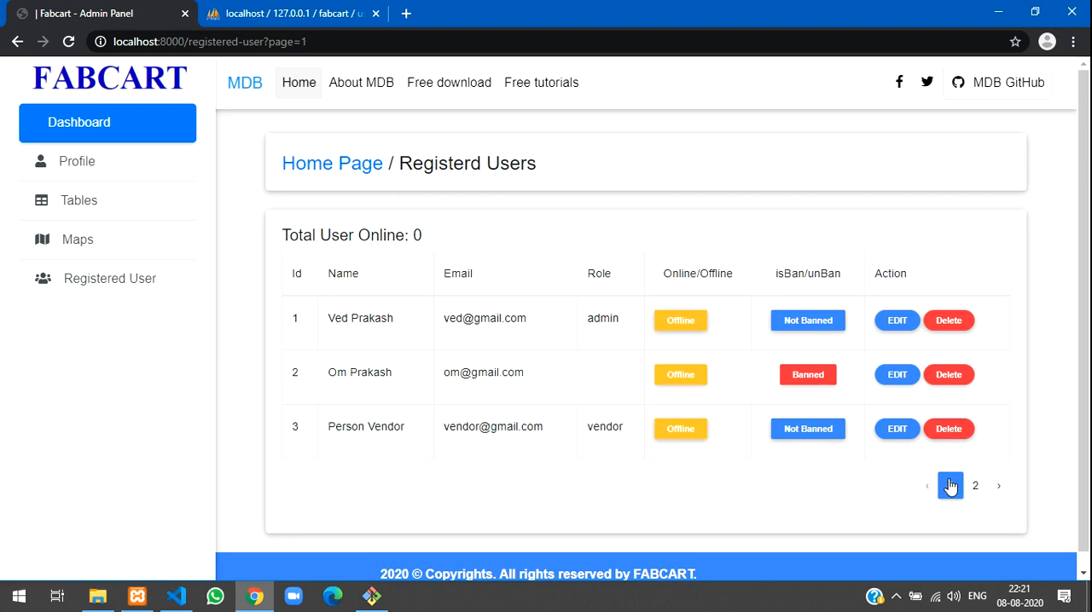
# - Go to page 1 of the refreshed Registered Users list
pyautogui.click(951, 485)
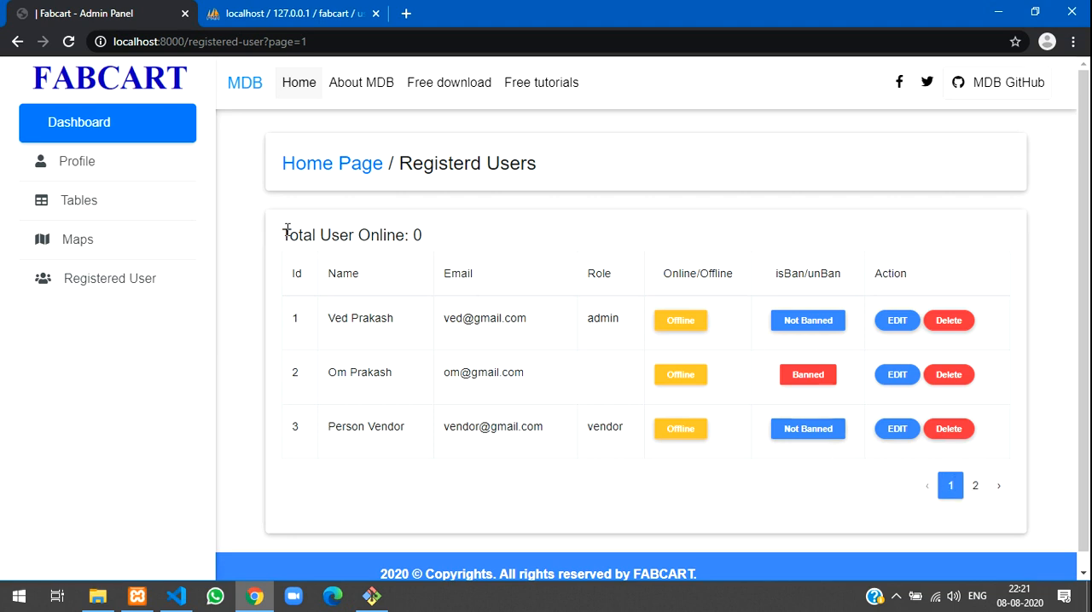
pyautogui.moveTo(998, 267)
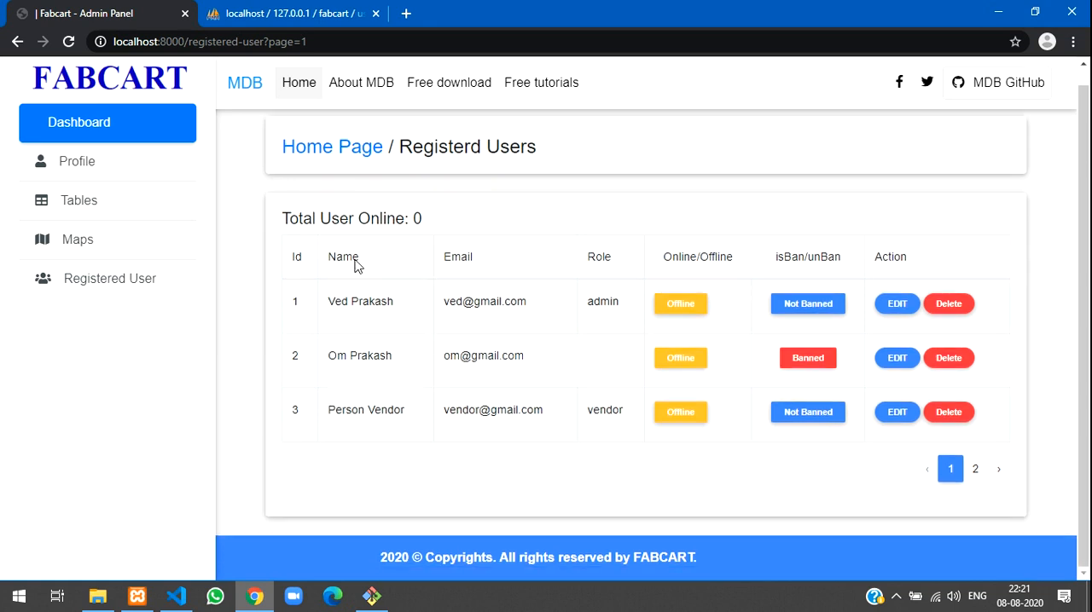
pyautogui.moveTo(405, 14)
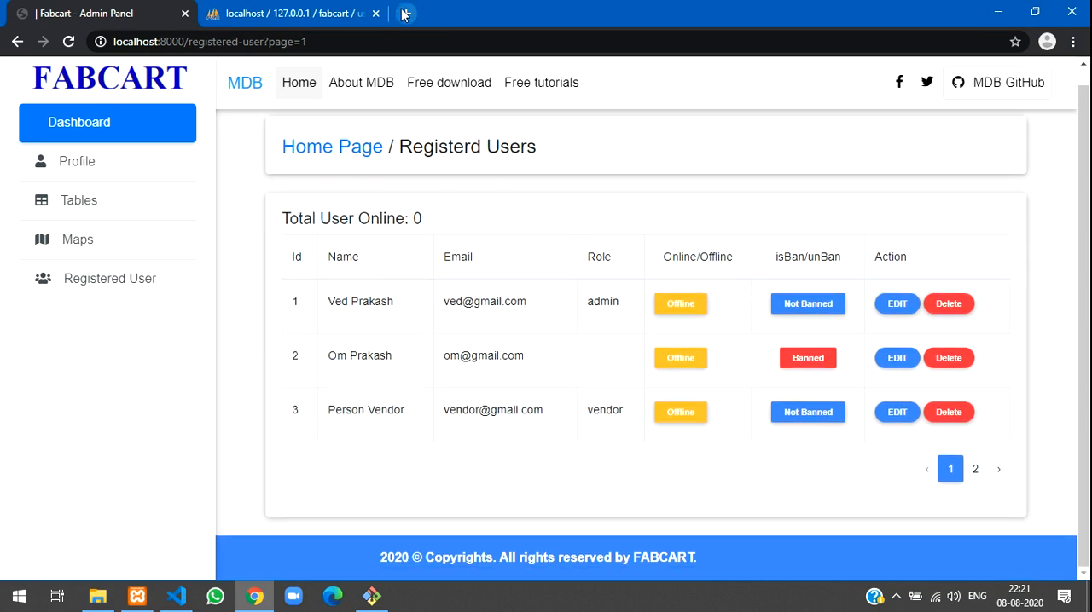
# - Search 'datatable' in a new tab and open the datatables.net site
pyautogui.click(401, 13)
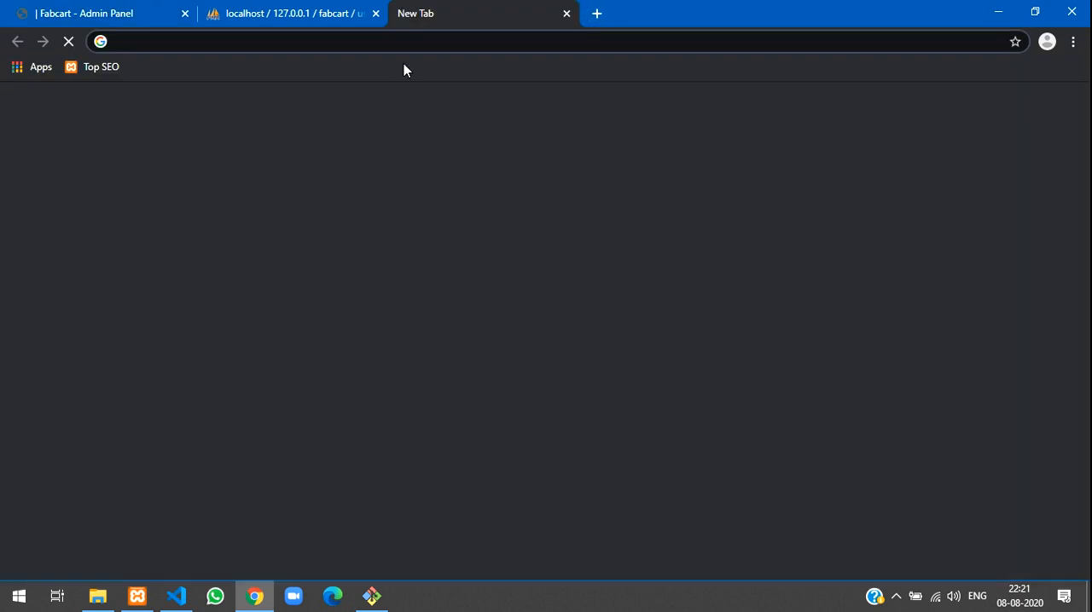
pyautogui.write('datab')
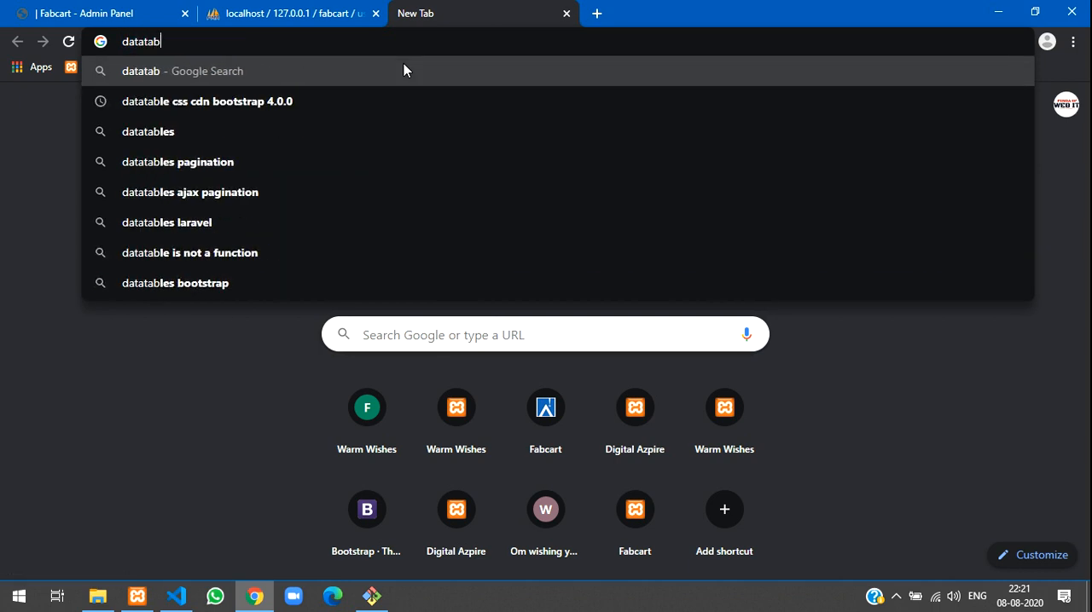
pyautogui.write('le')
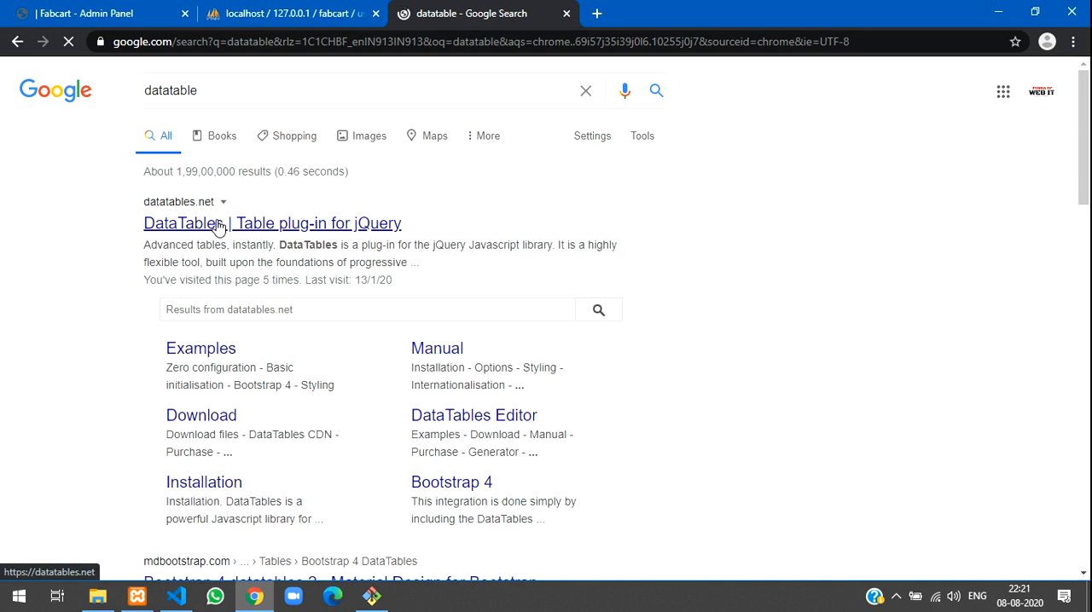
pyautogui.click(271, 223)
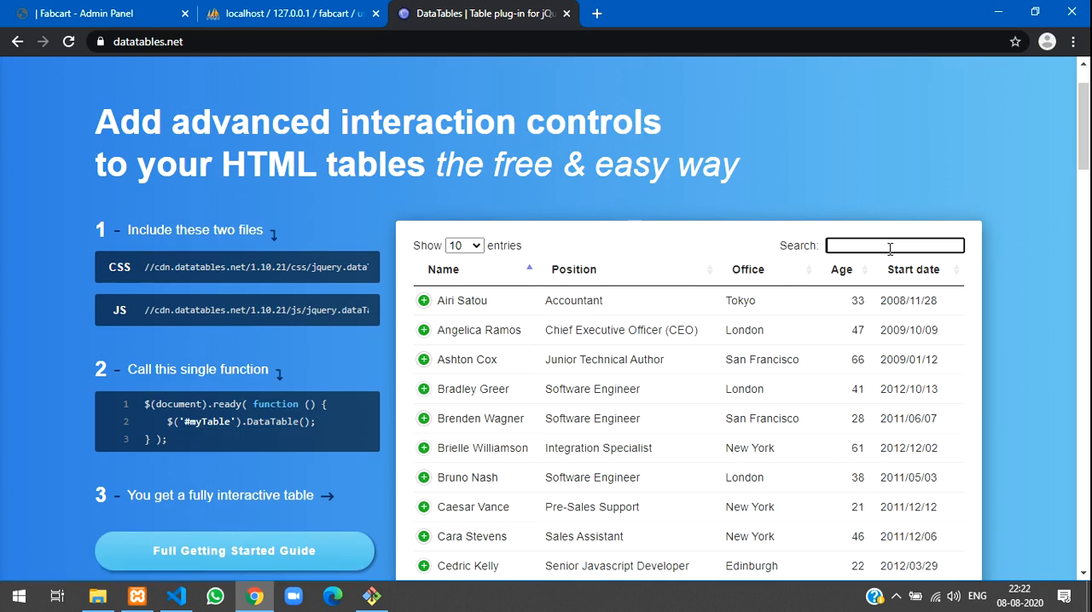
# - Try the DataTables demo table search, then return to the Fabcart Admin Panel tab
pyautogui.click(463, 245)
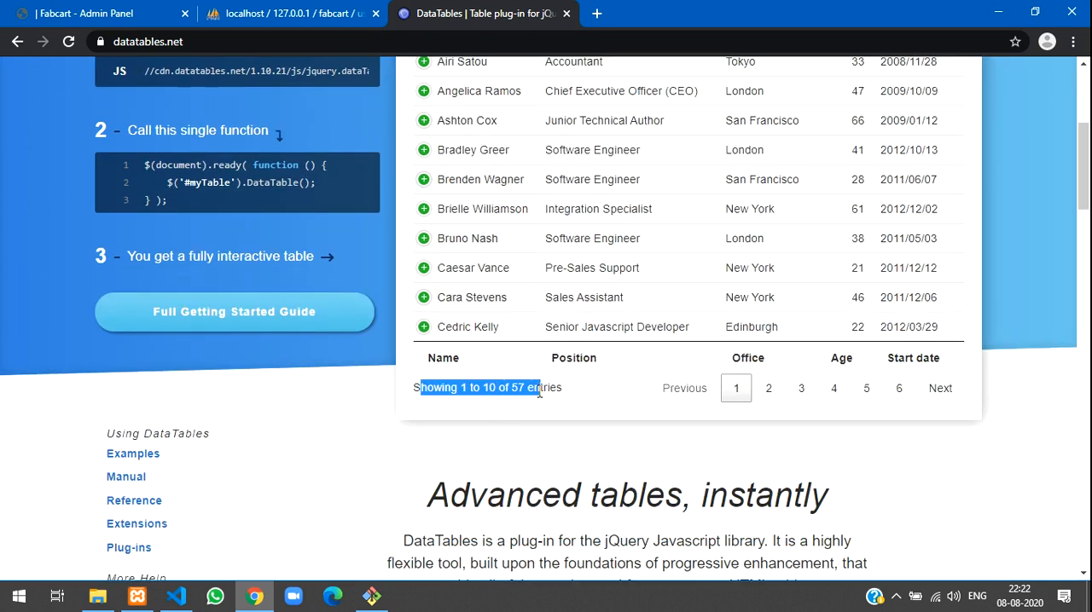
pyautogui.click(538, 403)
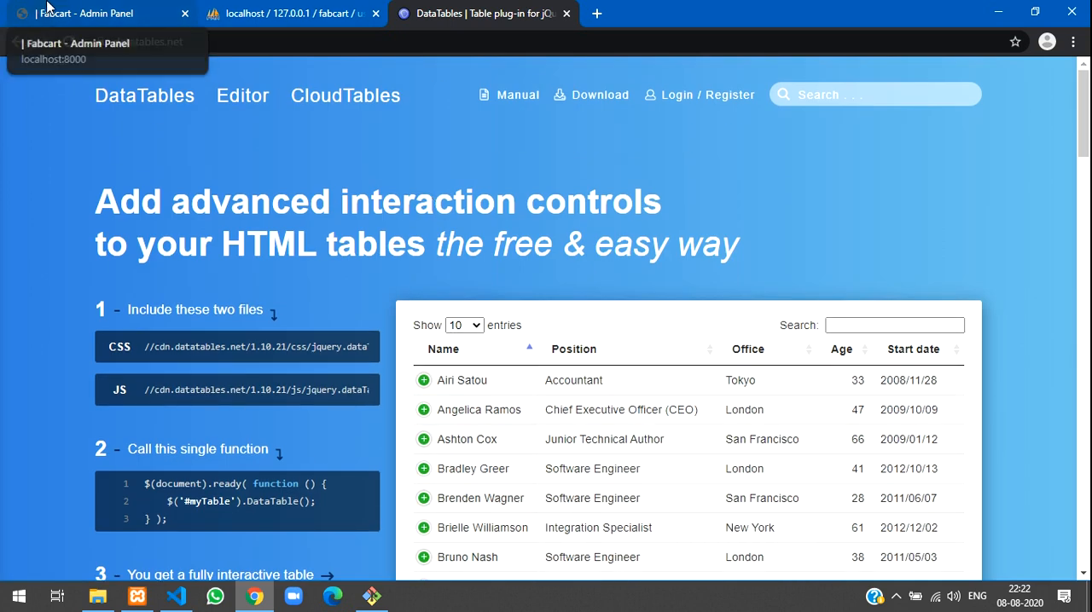
pyautogui.click(85, 13)
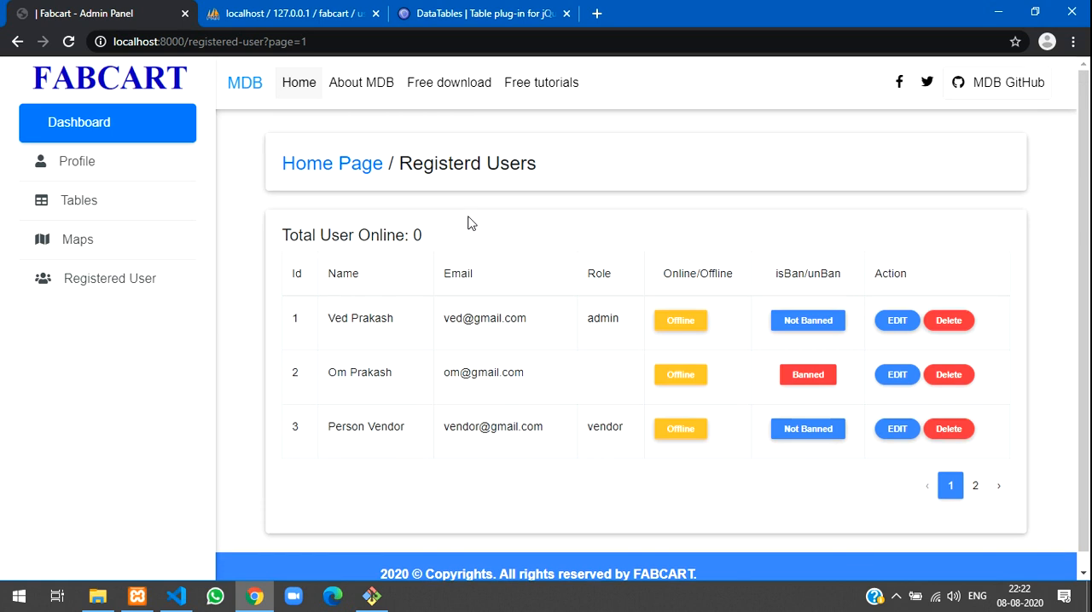
pyautogui.moveTo(516, 222)
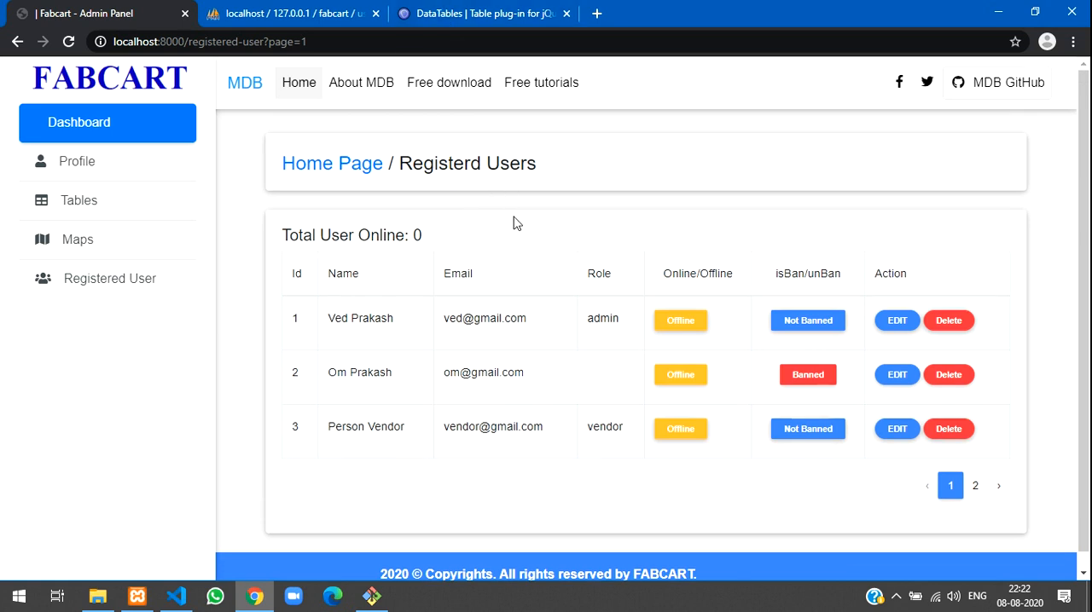